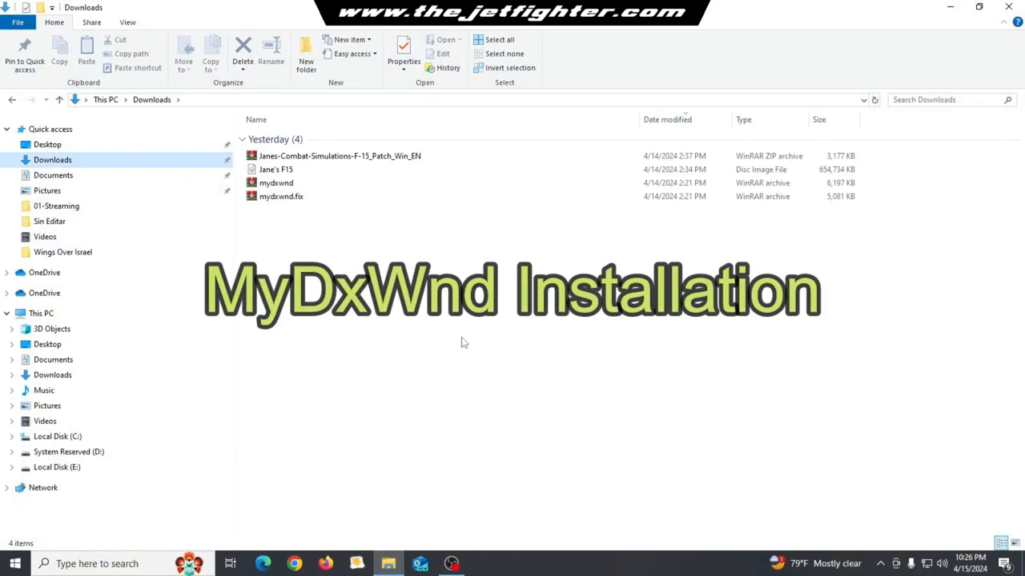
- Extract the mydxwnd folder from its archive into Downloads via 7-Zip
{"action": "left_click", "coordinate": [276, 183]}
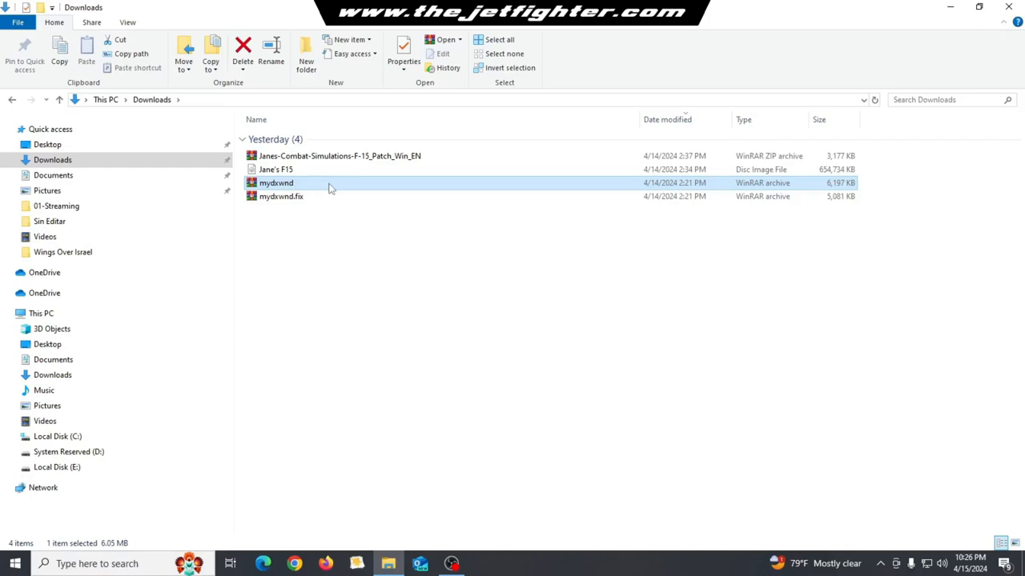
{"action": "double_click", "coordinate": [278, 182]}
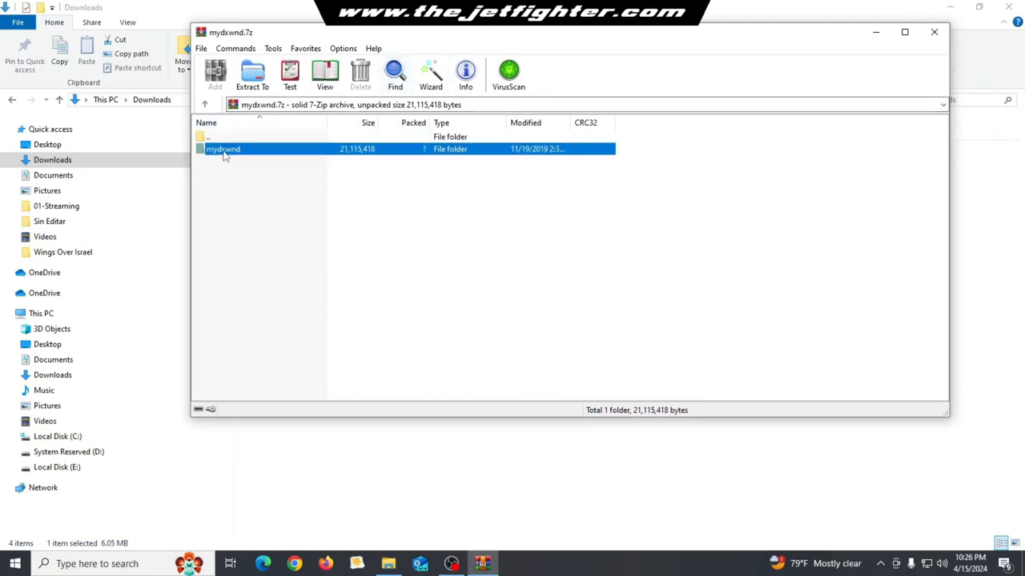
{"action": "left_click", "coordinate": [253, 71]}
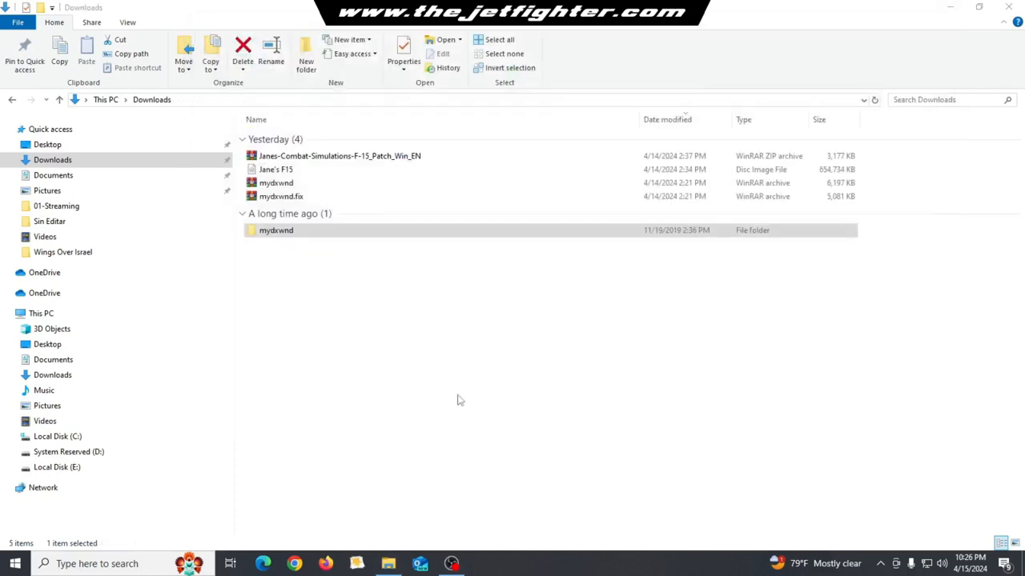
- Copy the mydxwnd folder to the root of Local Disk (C:) and view its game subfolders
{"action": "double_click", "coordinate": [275, 230]}
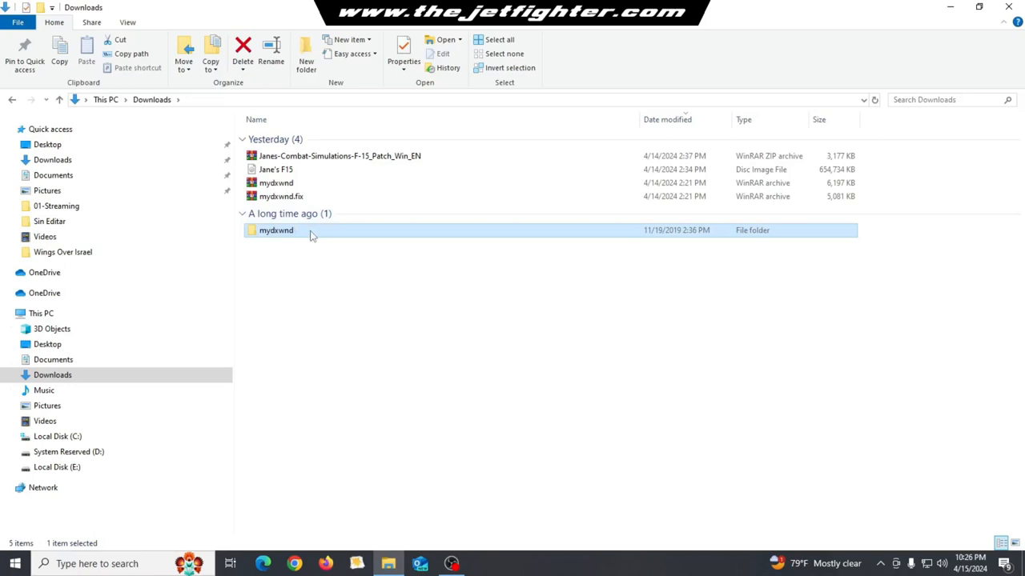
{"action": "right_click", "coordinate": [275, 231]}
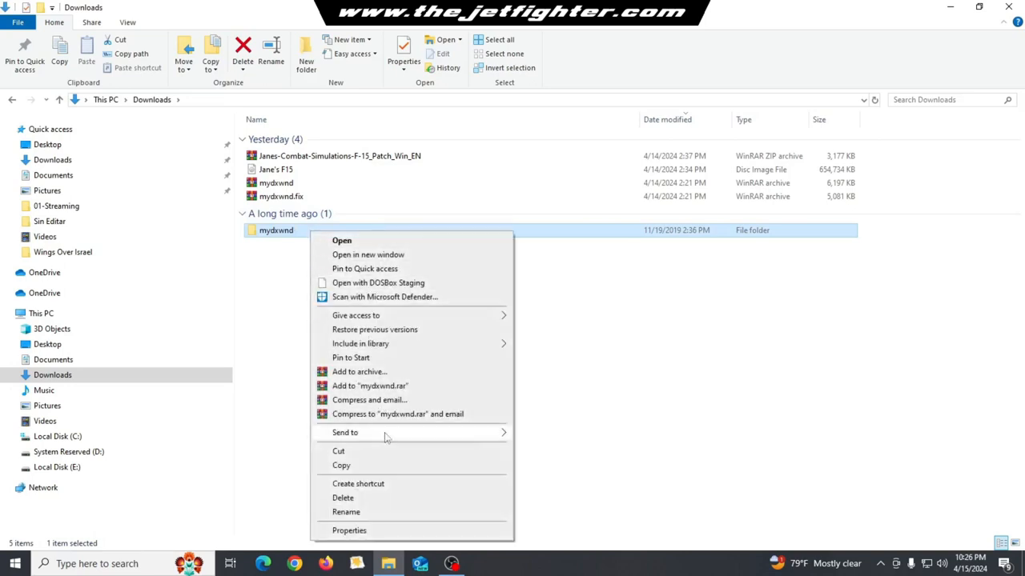
{"action": "left_click", "coordinate": [388, 454]}
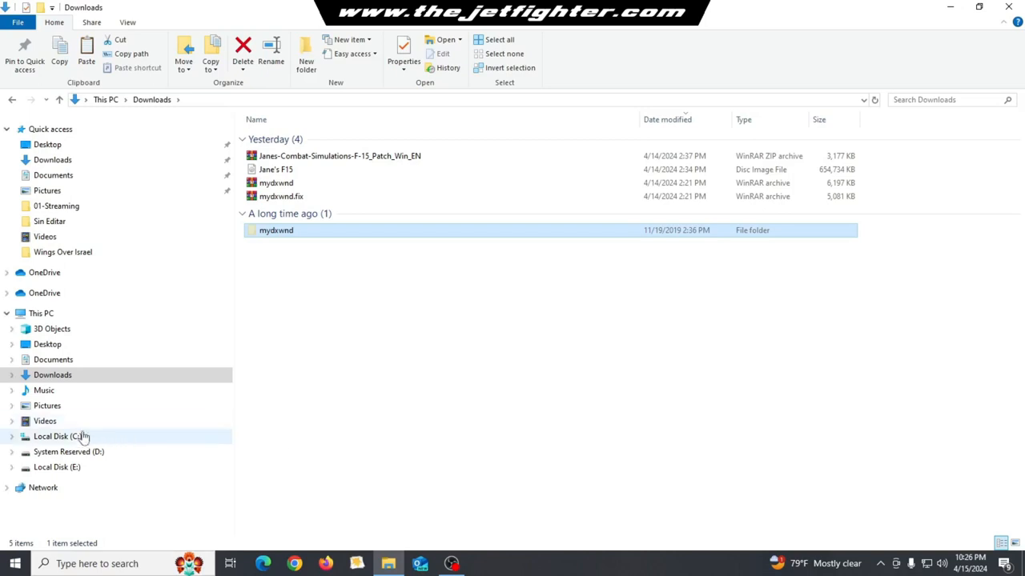
{"action": "left_click", "coordinate": [57, 435]}
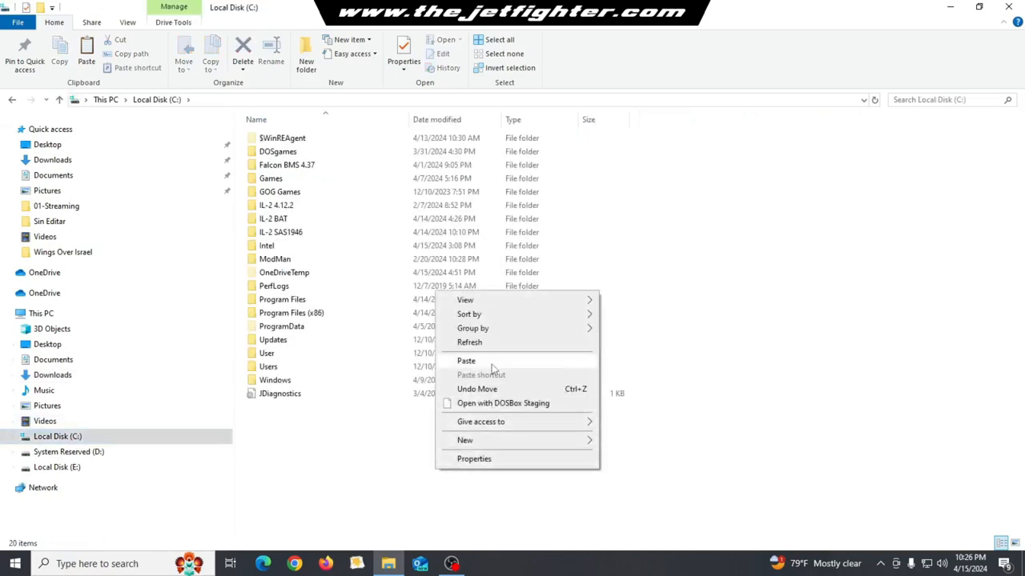
{"action": "left_click", "coordinate": [465, 360]}
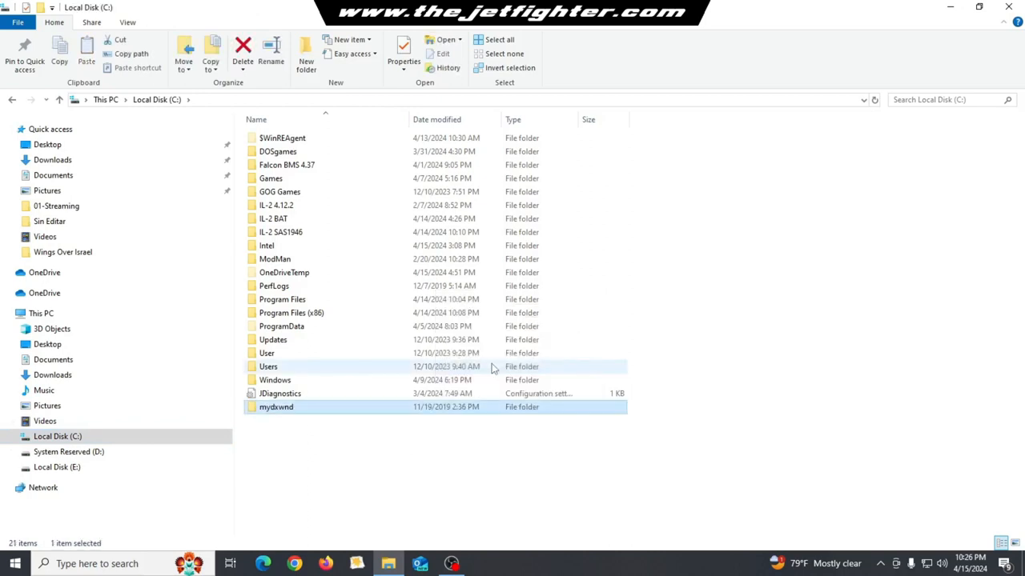
{"action": "double_click", "coordinate": [275, 407]}
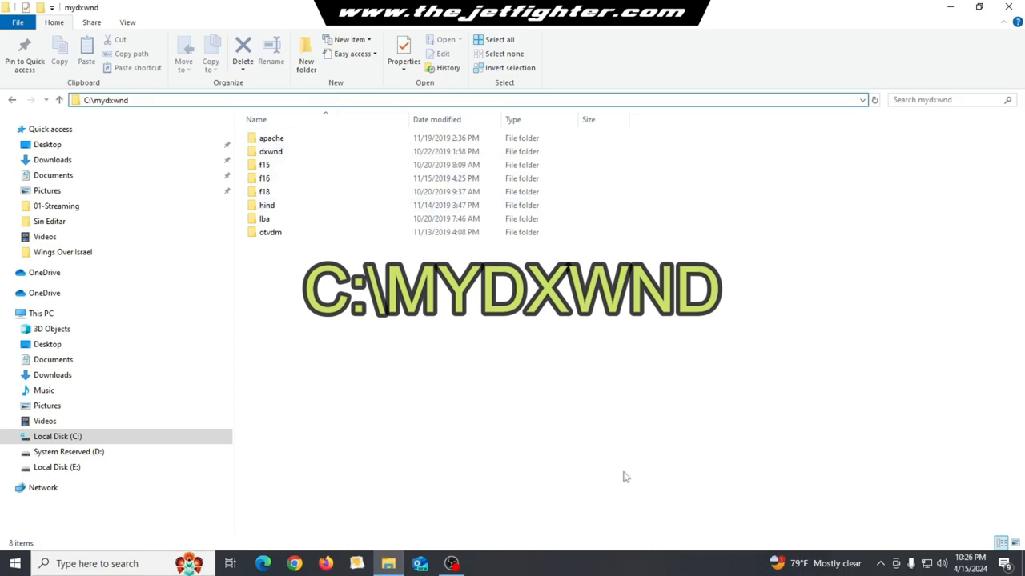
- Navigate back to Downloads where the Jane's F15 disc image sits
{"action": "left_click", "coordinate": [152, 99]}
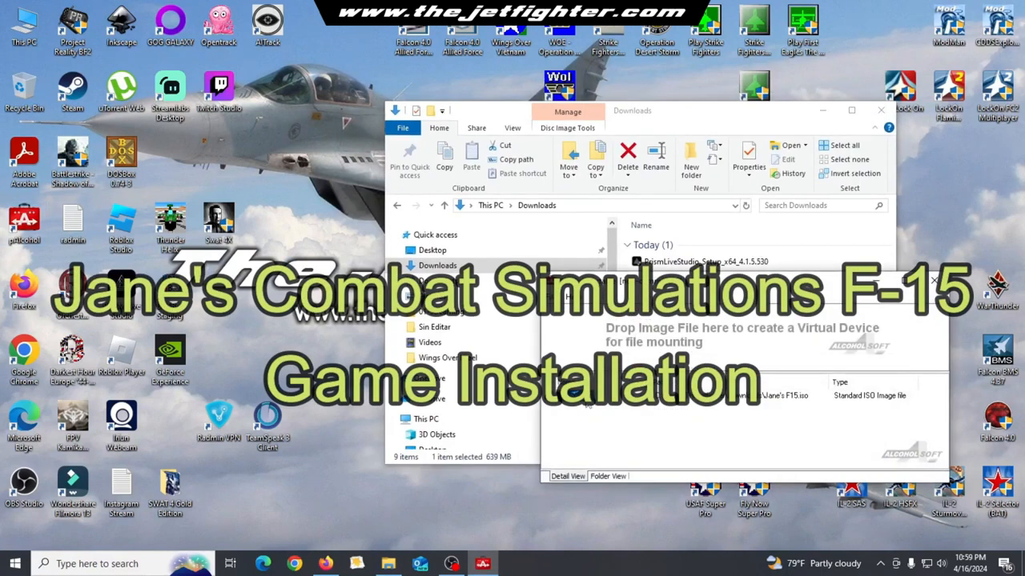
- Mount the Jane's F15 image on a virtual drive and run gateway.exe from the AutoPlay prompt
{"action": "right_click", "coordinate": [568, 396]}
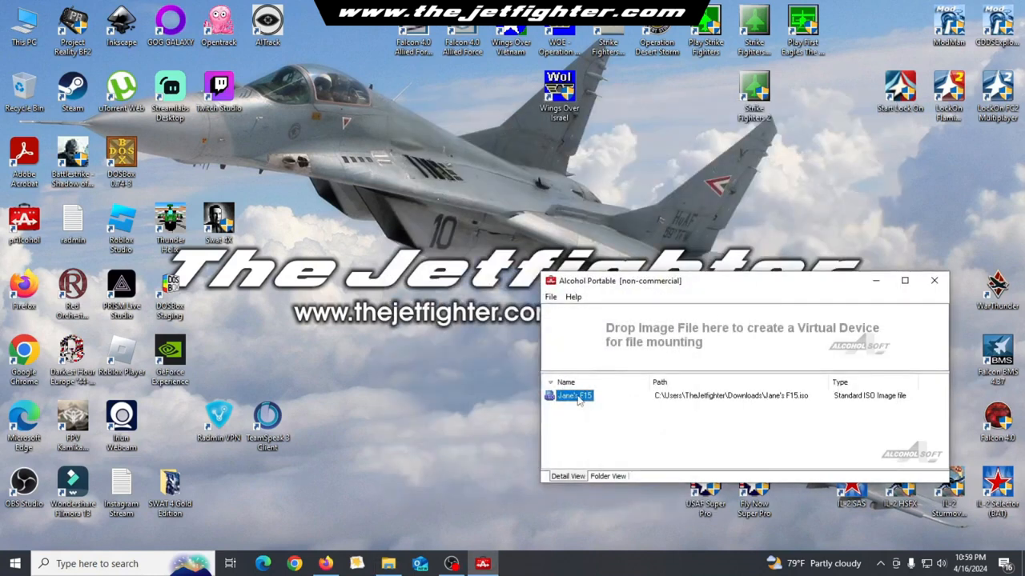
{"action": "right_click", "coordinate": [570, 395]}
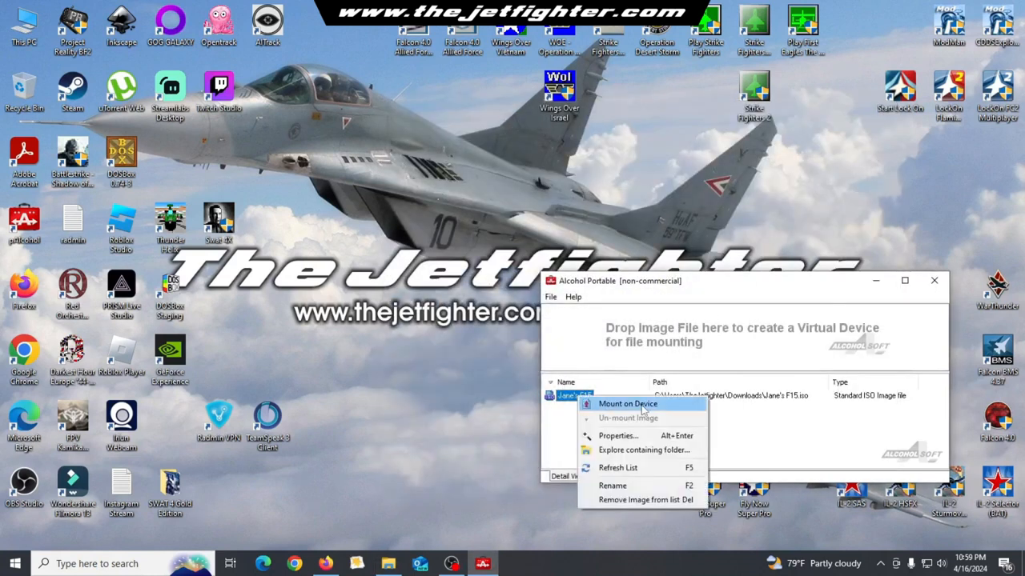
{"action": "left_click", "coordinate": [628, 404]}
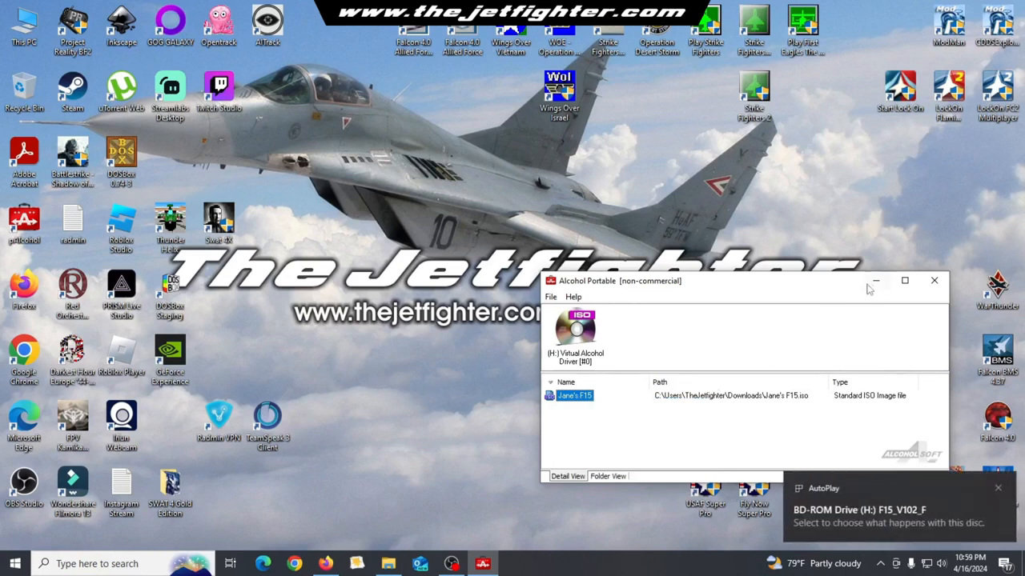
{"action": "left_click", "coordinate": [934, 282]}
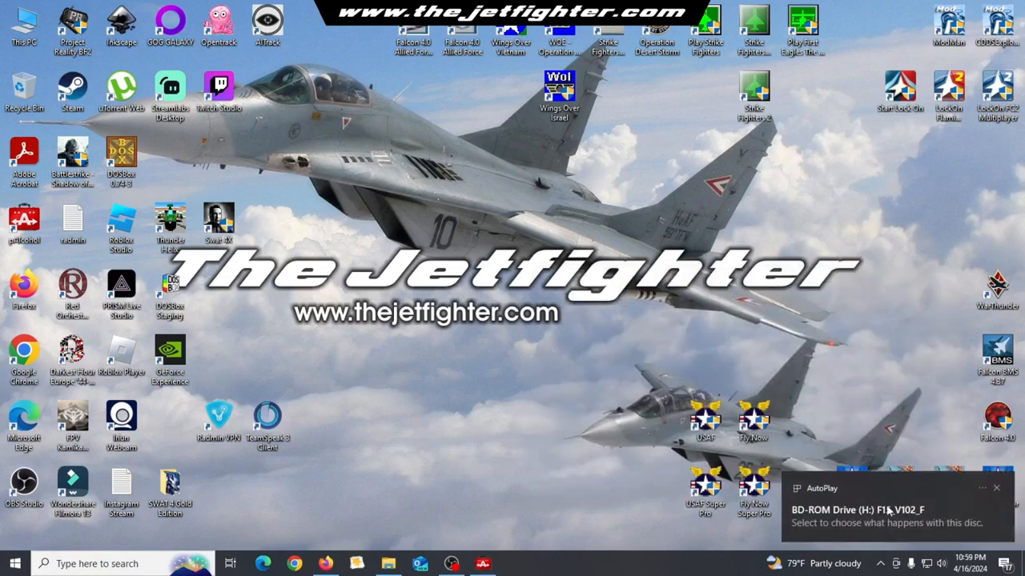
{"action": "left_click", "coordinate": [882, 506]}
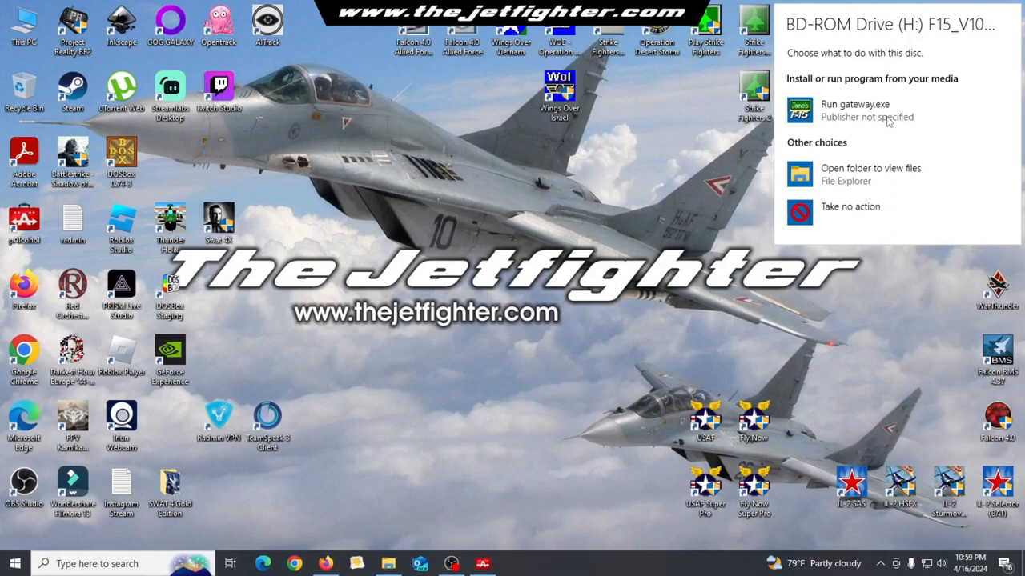
{"action": "left_click", "coordinate": [858, 104]}
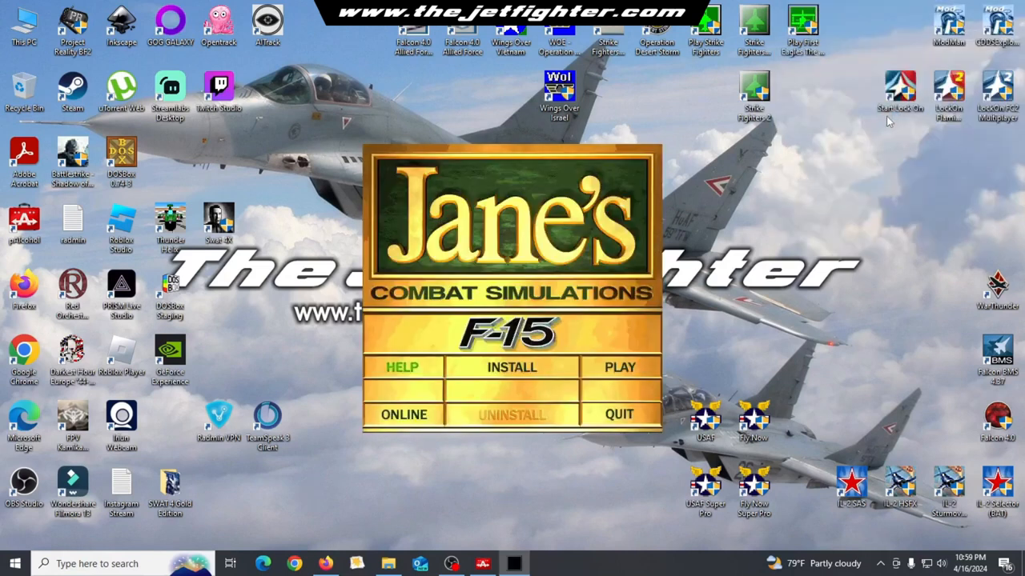
- Start installing F-15 with Casual gameplay and a Custom Install at the LARGE (620 MB) size
{"action": "left_click", "coordinate": [513, 367]}
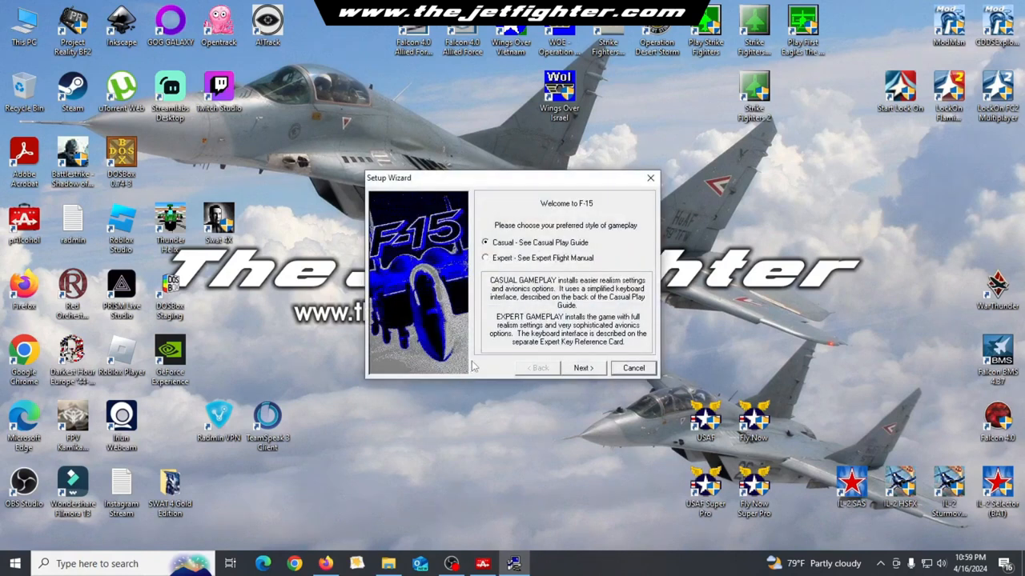
{"action": "mouse_move", "coordinate": [582, 368]}
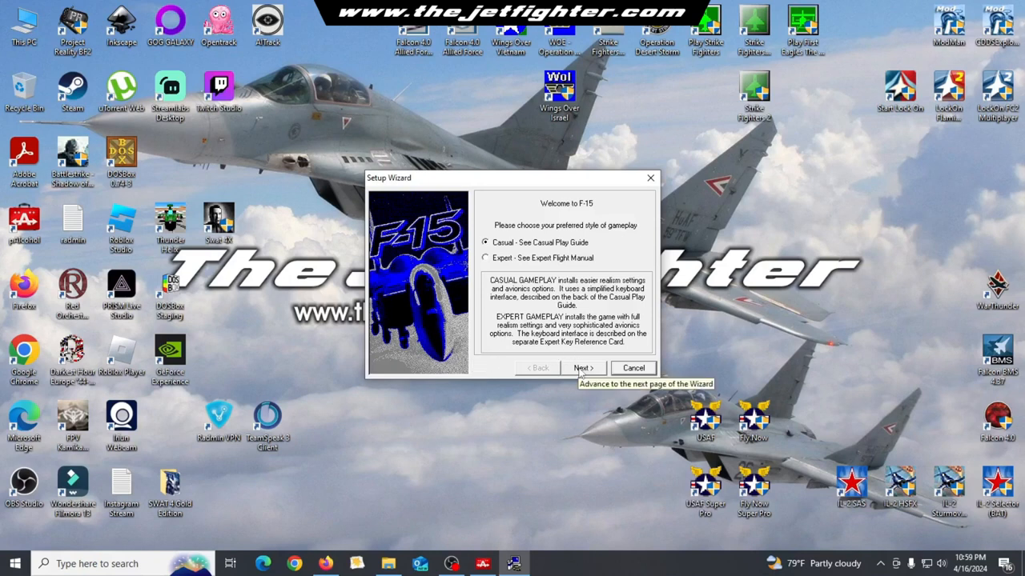
{"action": "left_click", "coordinate": [583, 366]}
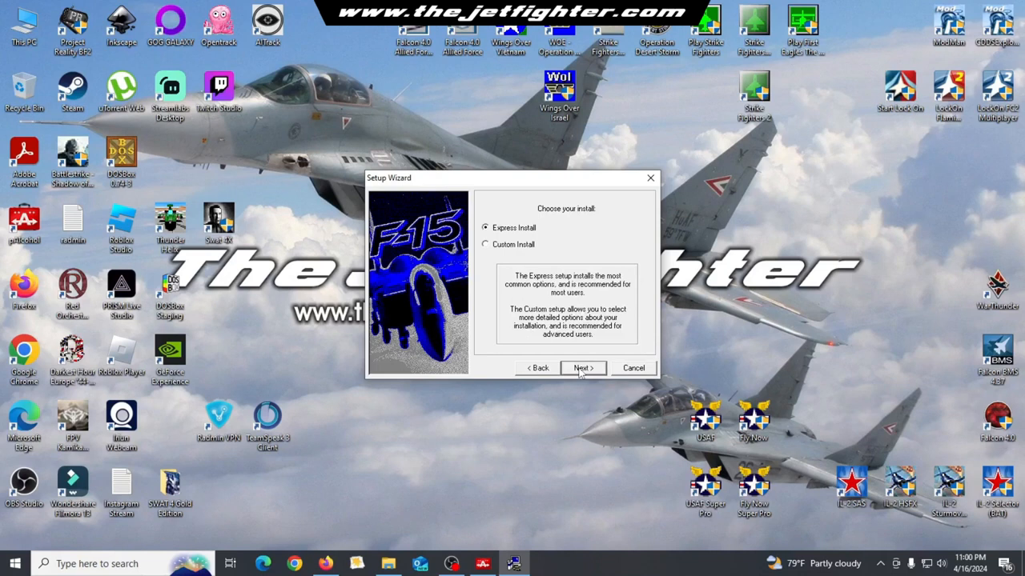
{"action": "mouse_move", "coordinate": [525, 250]}
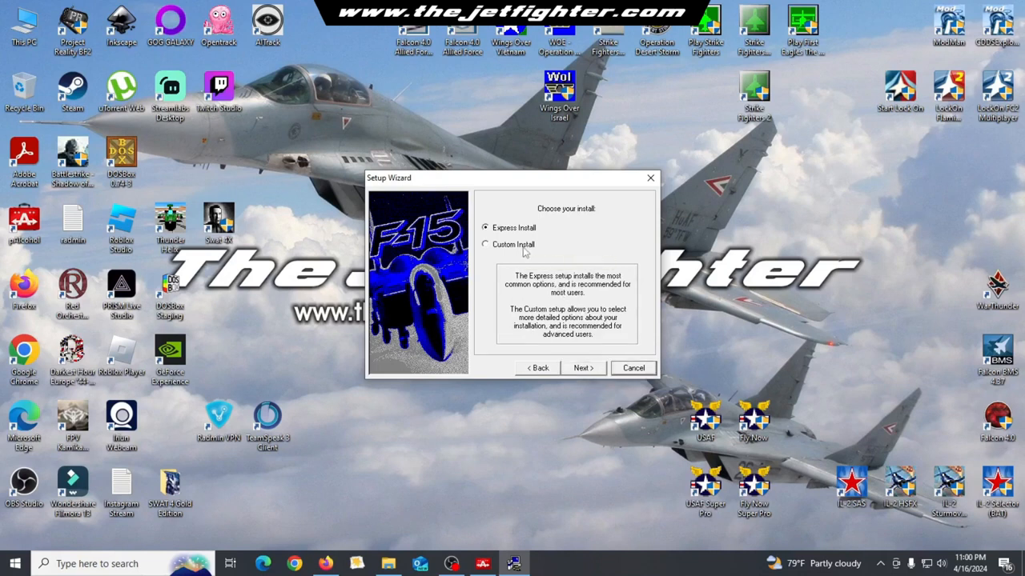
{"action": "left_click", "coordinate": [483, 244]}
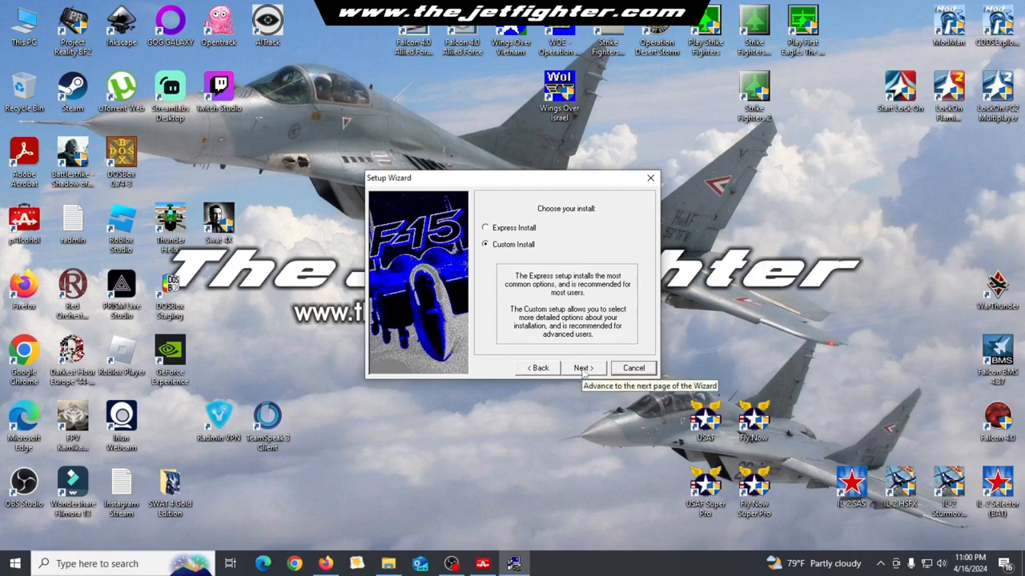
{"action": "left_click", "coordinate": [583, 367]}
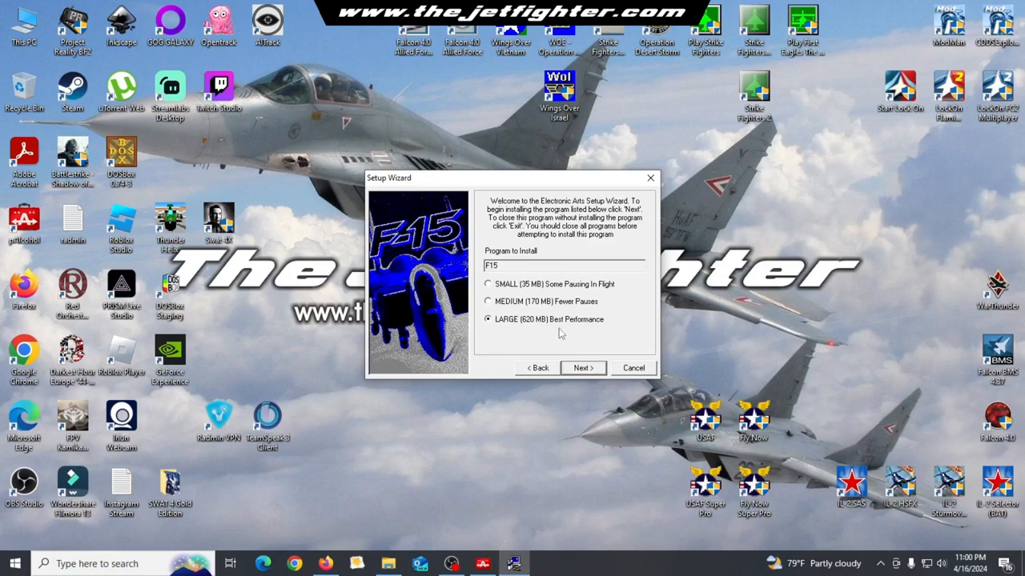
{"action": "mouse_move", "coordinate": [583, 366]}
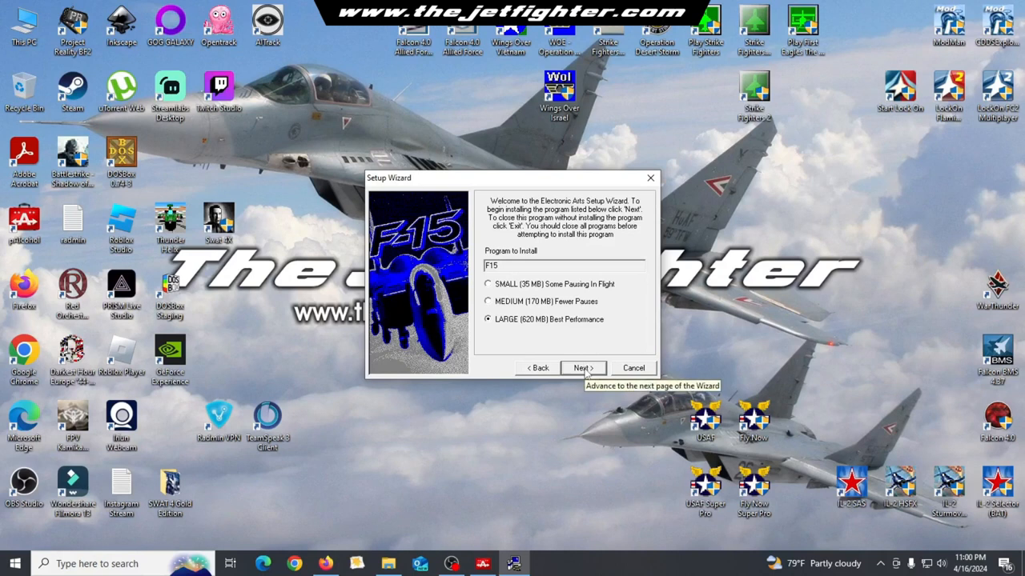
- Change the install destination to C:\MYDXWND\F15 and let the files copy
{"action": "left_click", "coordinate": [583, 367]}
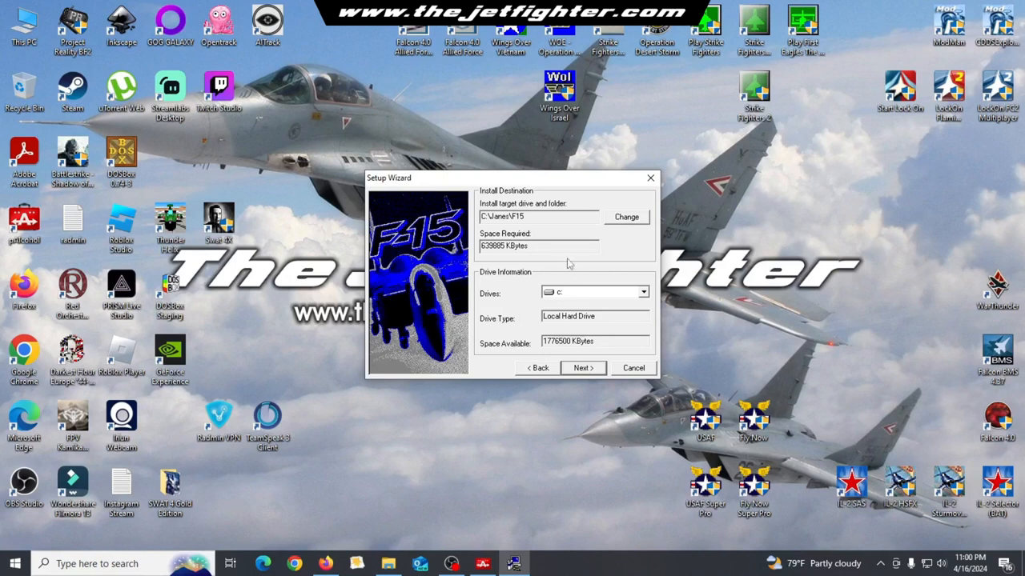
{"action": "mouse_move", "coordinate": [625, 218]}
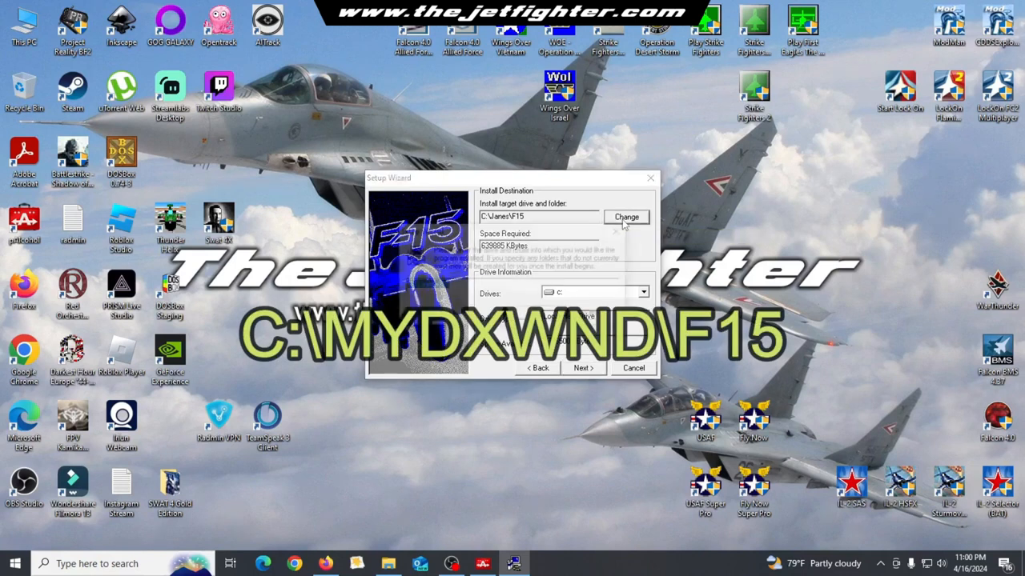
{"action": "left_click", "coordinate": [624, 218]}
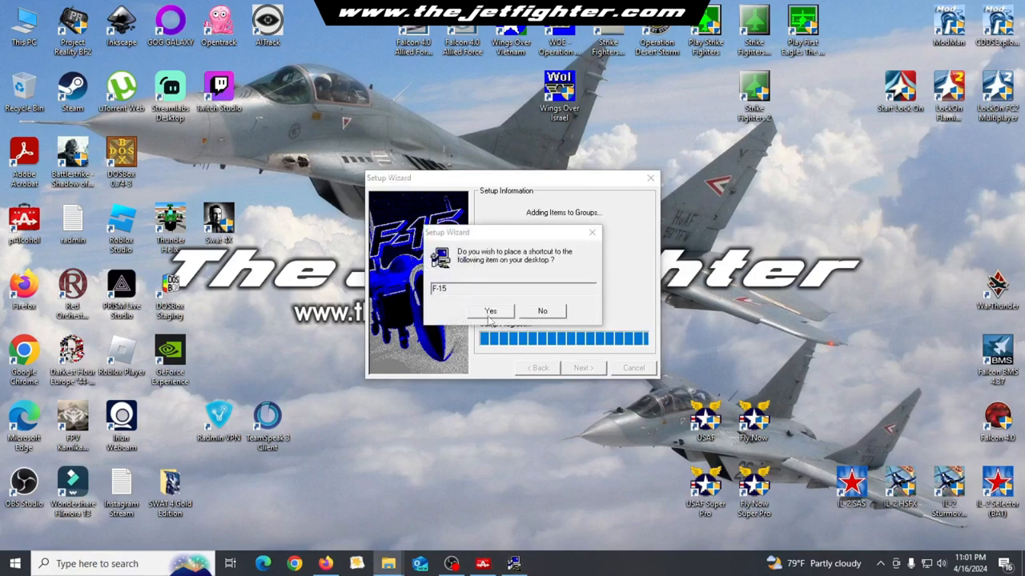
- Accept the F-15 desktop shortcut, acknowledge the copyright notice and finish the wizard
{"action": "left_click", "coordinate": [490, 311]}
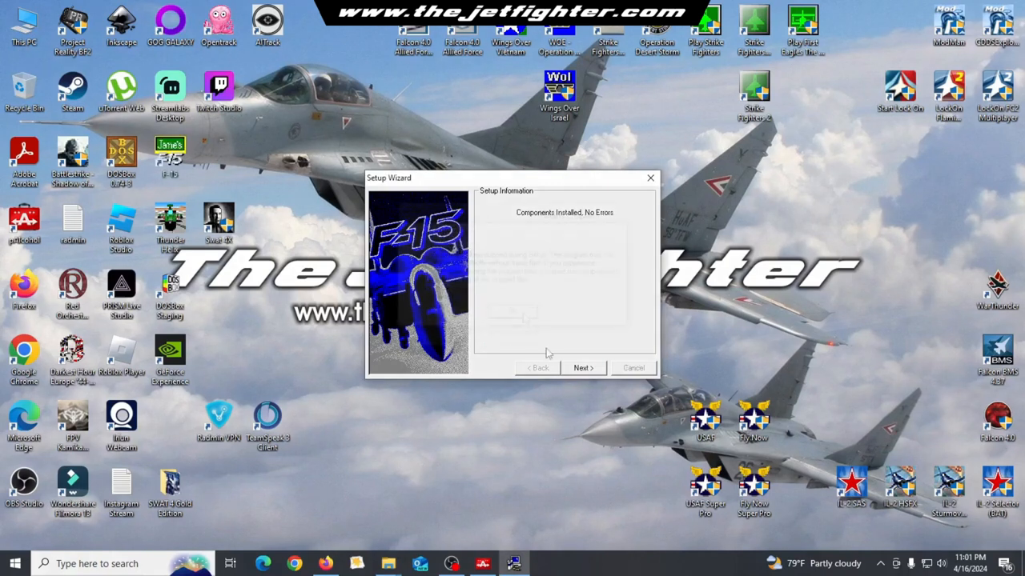
{"action": "left_click", "coordinate": [583, 366]}
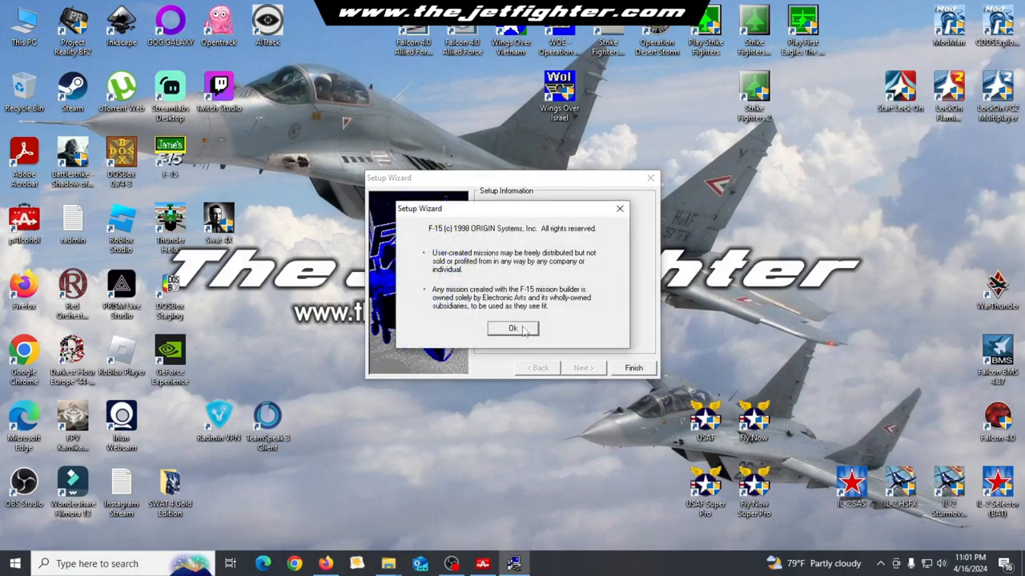
{"action": "left_click", "coordinate": [512, 328]}
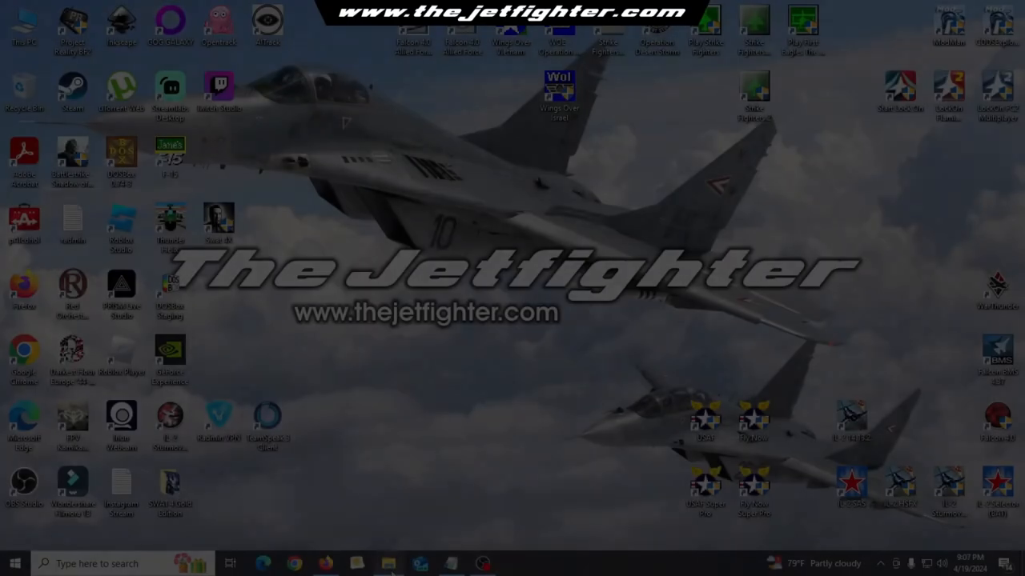
{"action": "left_click", "coordinate": [387, 563]}
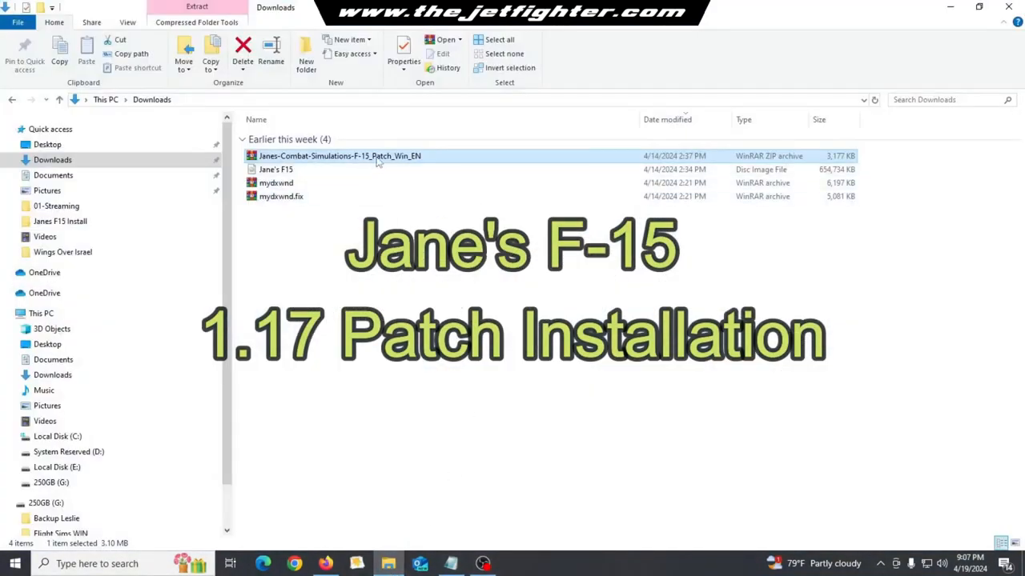
- Extract f15d3d17.exe from the 1.17 patch zip and install Jane's F-15 Update
{"action": "double_click", "coordinate": [337, 156]}
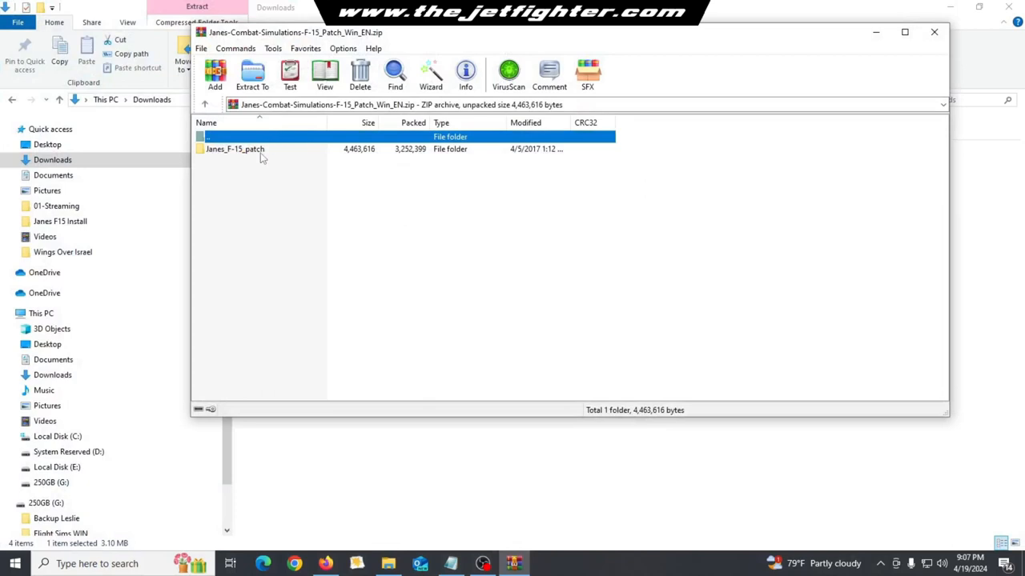
{"action": "double_click", "coordinate": [234, 148]}
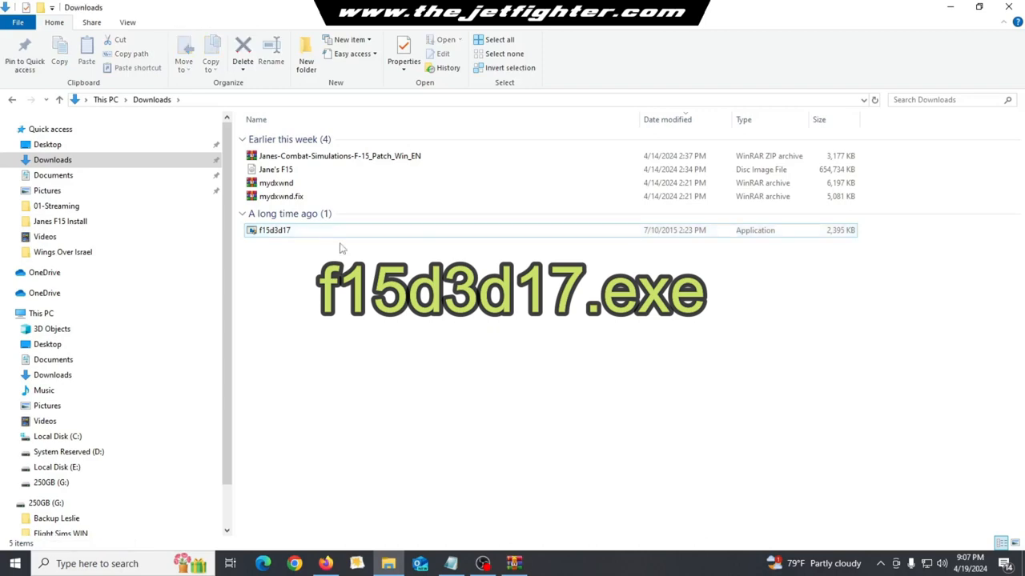
{"action": "double_click", "coordinate": [274, 231]}
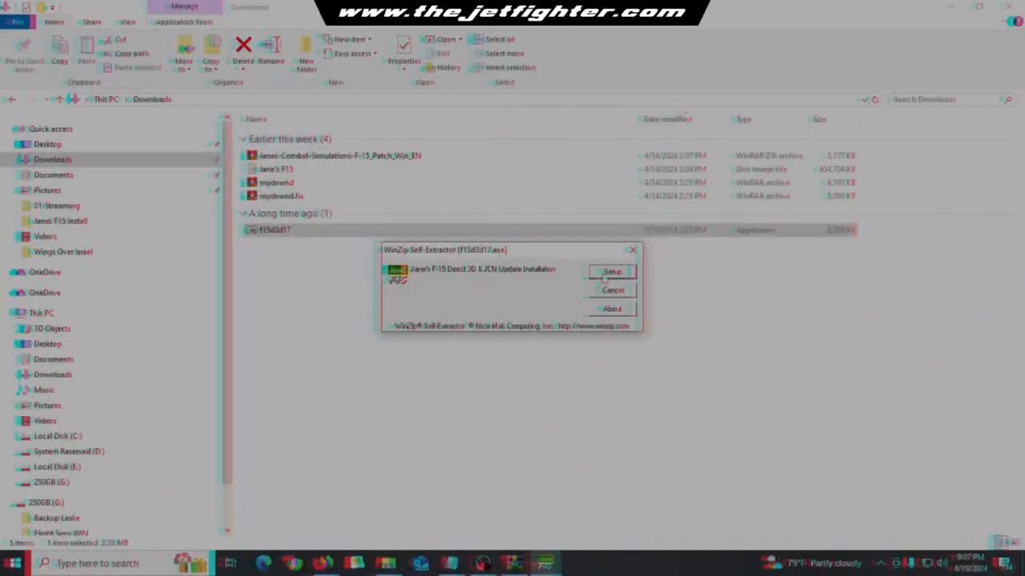
{"action": "left_click", "coordinate": [612, 270]}
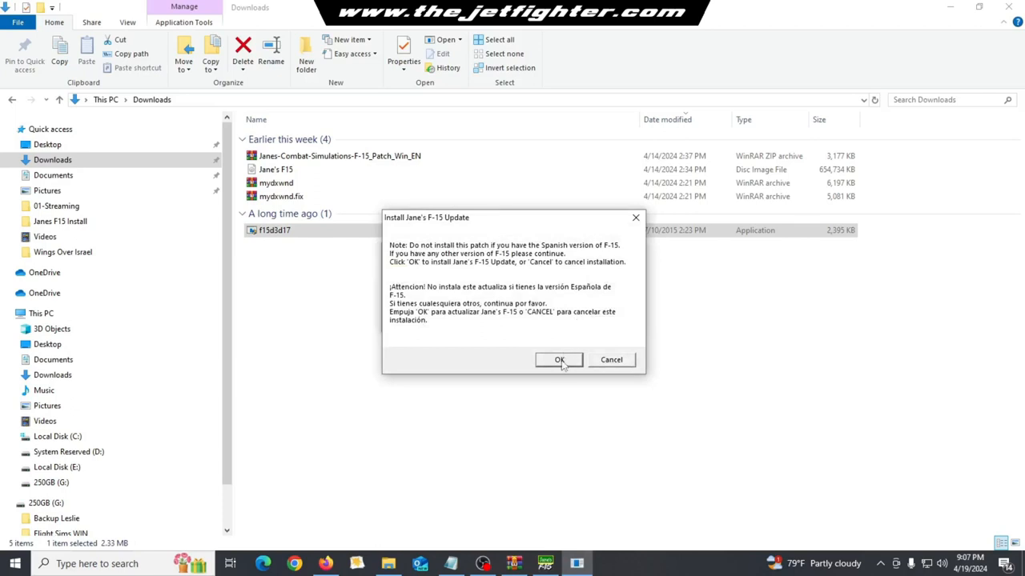
{"action": "left_click", "coordinate": [558, 360]}
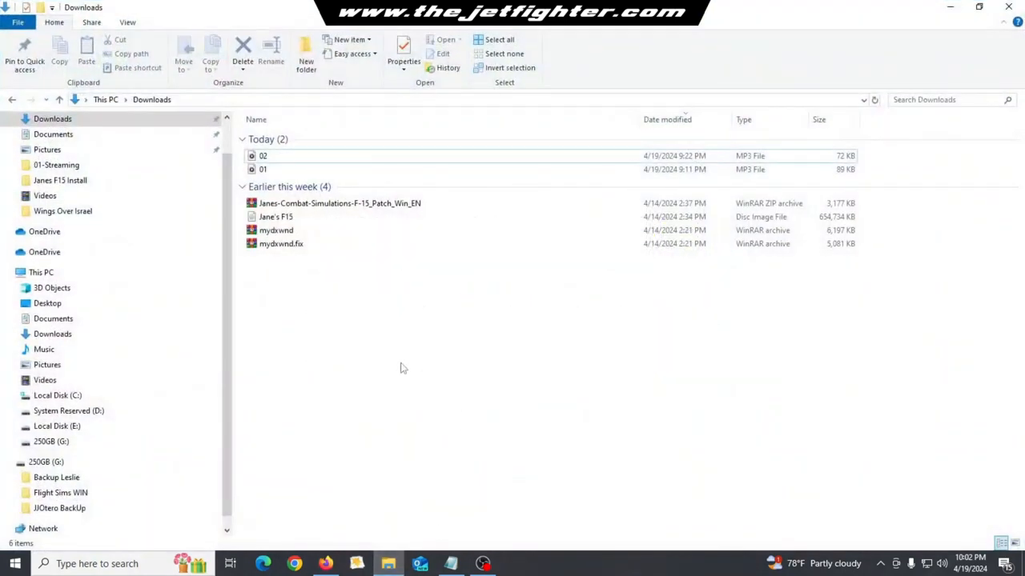
{"action": "mouse_move", "coordinate": [320, 247]}
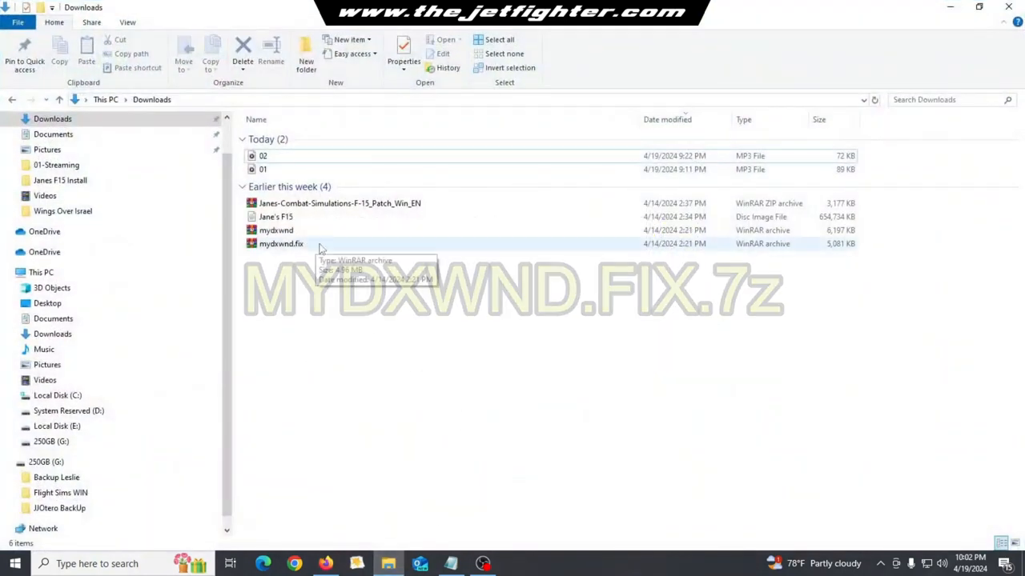
- Extract mydxwnd.fix into Downloads, select all 16 files inside, and go to Local Disk (C:)
{"action": "left_click", "coordinate": [282, 243]}
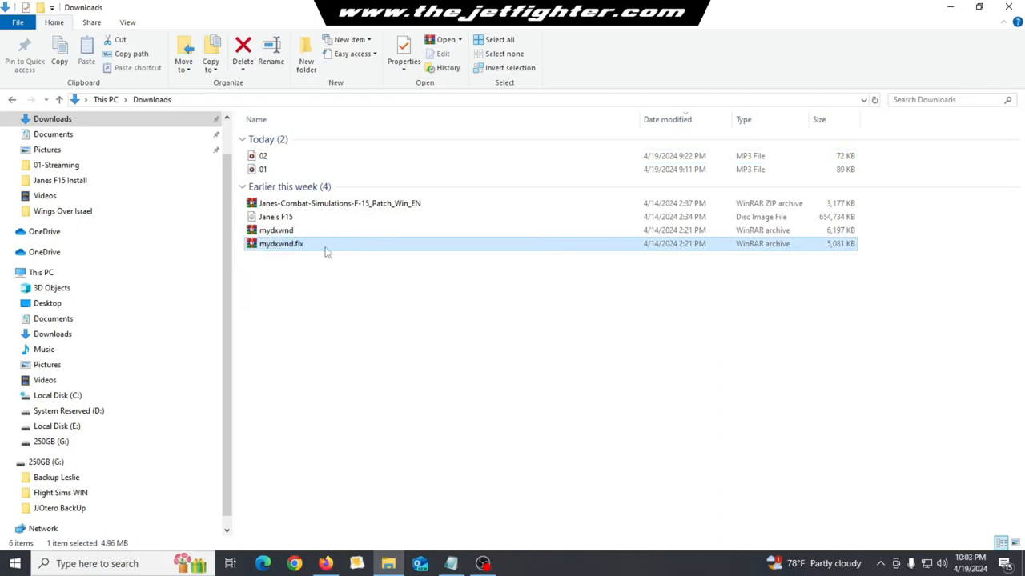
{"action": "double_click", "coordinate": [281, 243]}
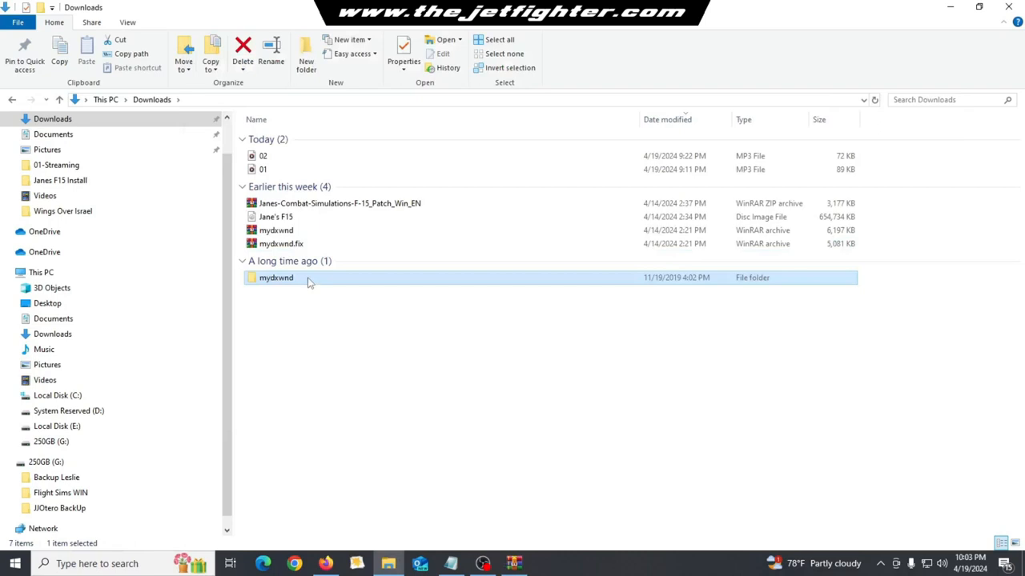
{"action": "double_click", "coordinate": [275, 277]}
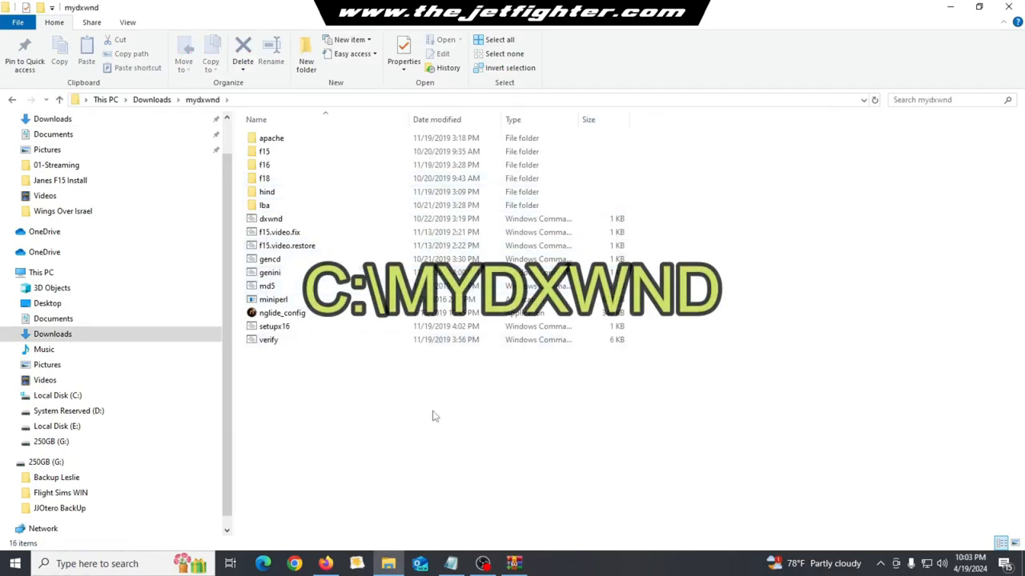
{"action": "key", "text": "ctrl+a"}
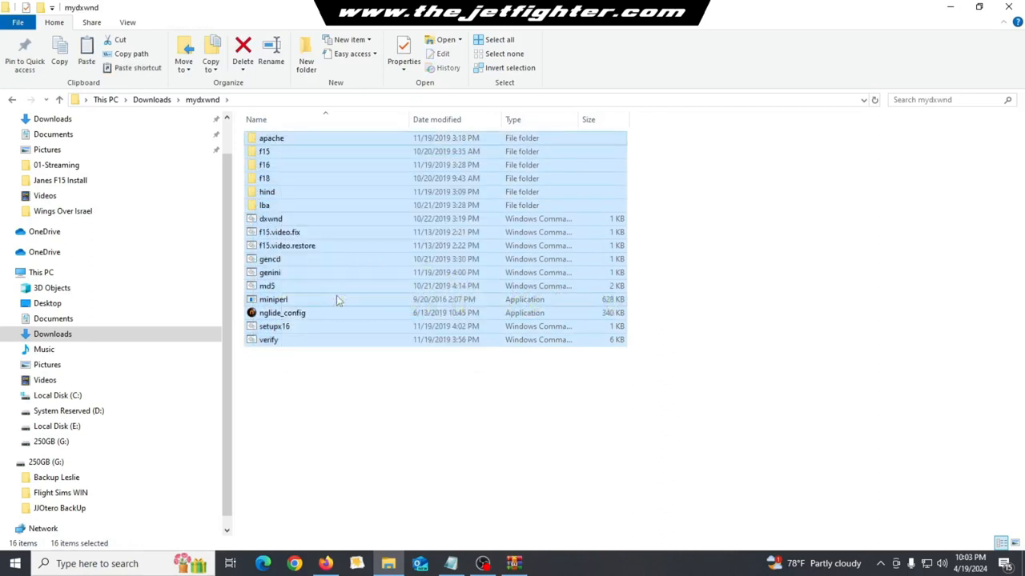
{"action": "left_click", "coordinate": [58, 394]}
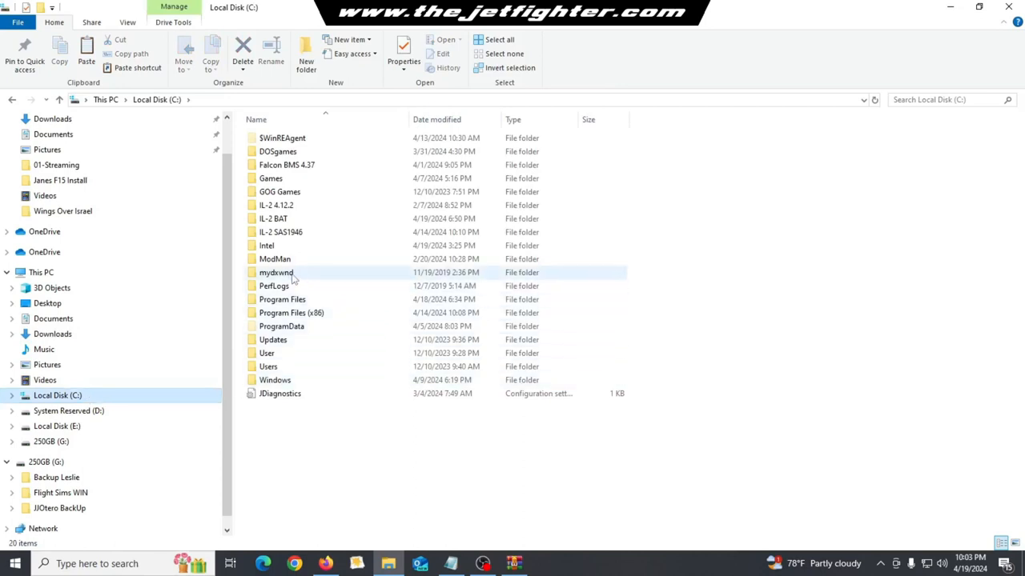
- Paste the fix files into C:\mydxwnd, replacing existing ones such as F15.EXE
{"action": "double_click", "coordinate": [276, 273]}
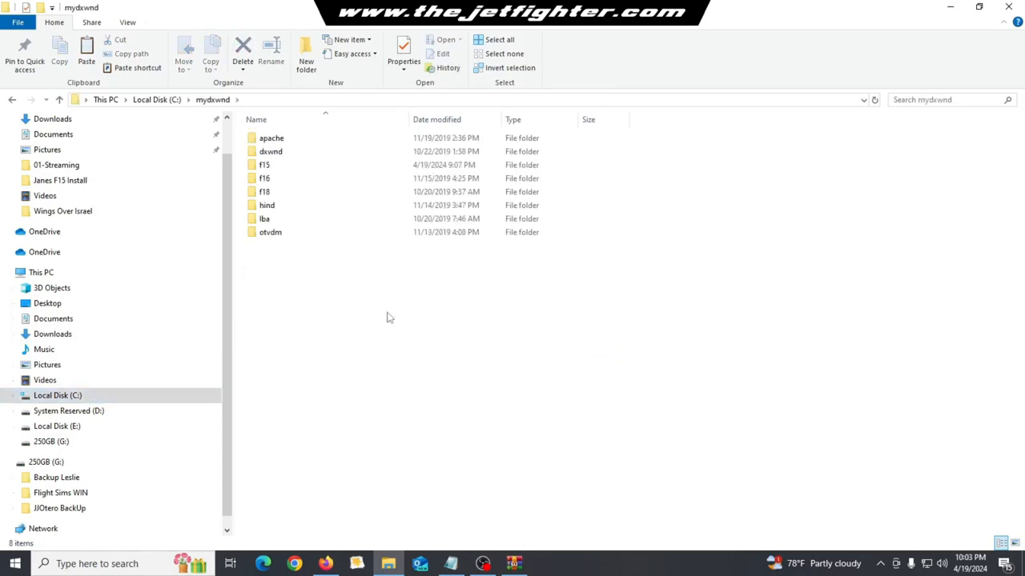
{"action": "right_click", "coordinate": [387, 317]}
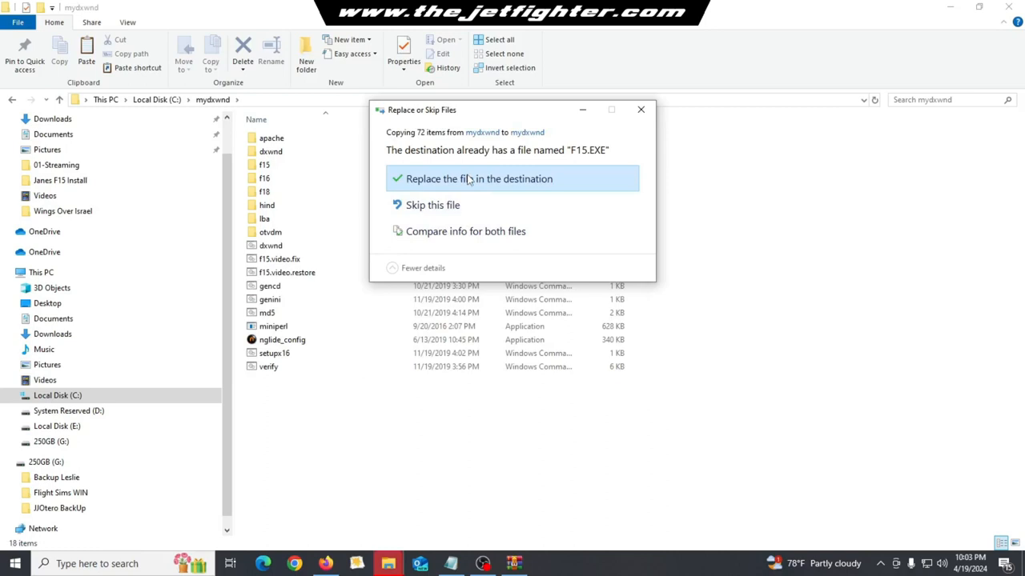
{"action": "left_click", "coordinate": [478, 179]}
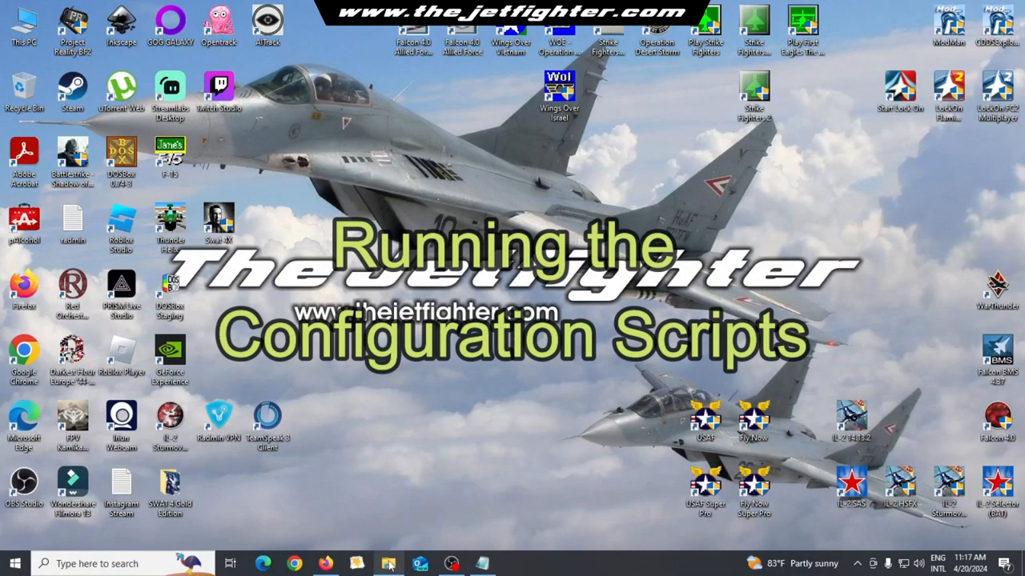
- Run genini.cmd in C:\mydxwnd so it reports 'Config created'
{"action": "left_click", "coordinate": [388, 564]}
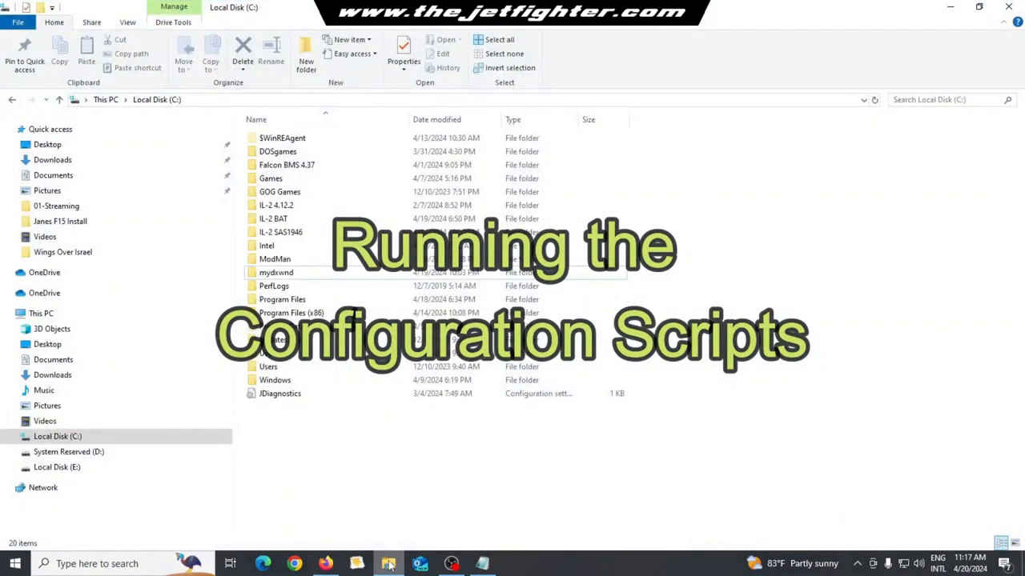
{"action": "double_click", "coordinate": [275, 272]}
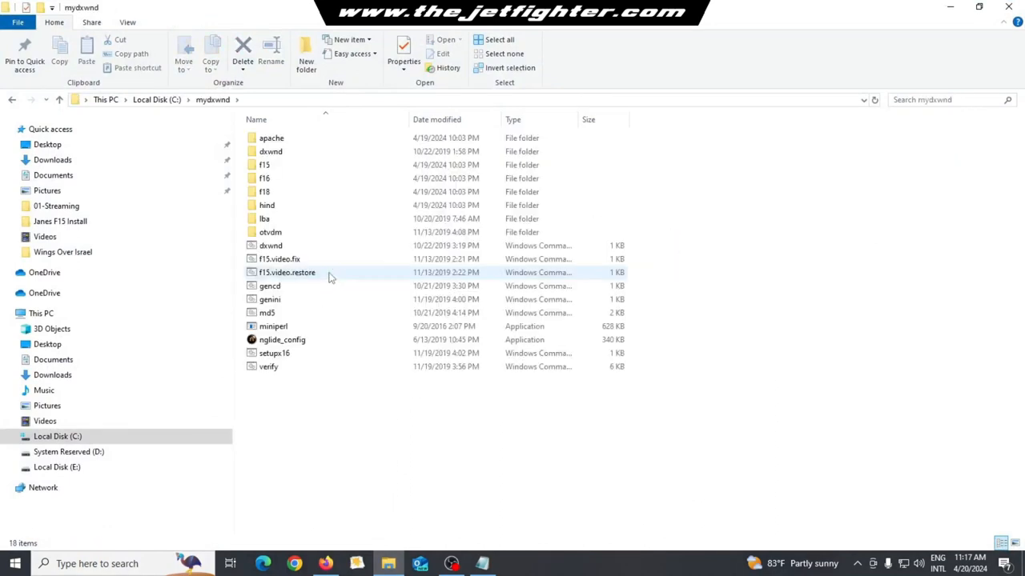
{"action": "left_click", "coordinate": [359, 399]}
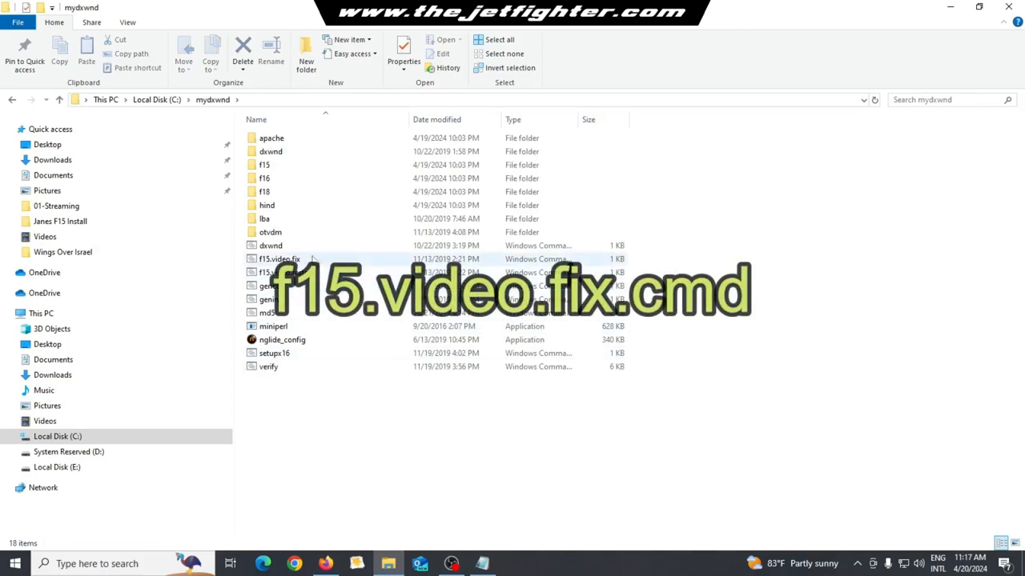
{"action": "left_click", "coordinate": [272, 260]}
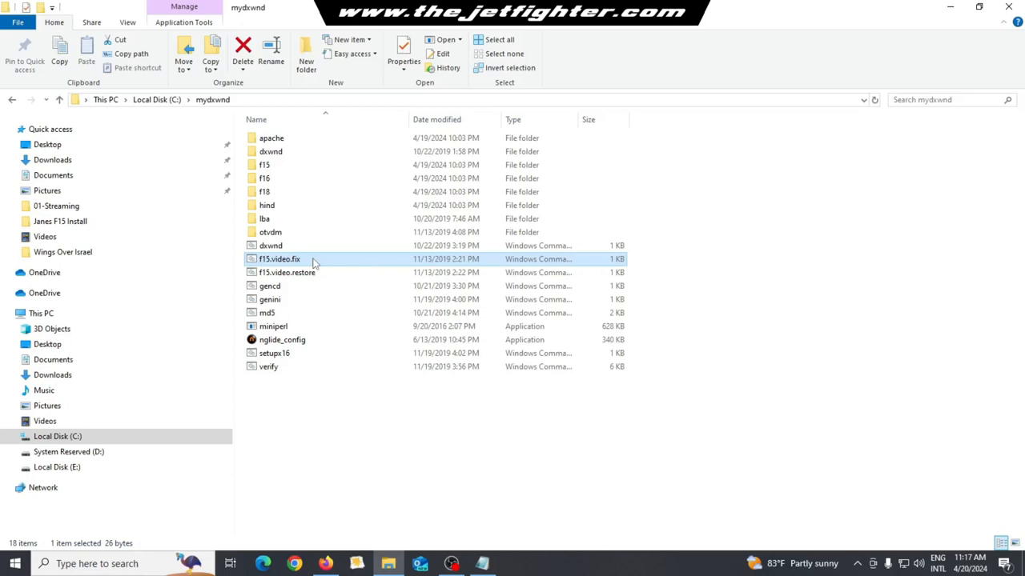
{"action": "mouse_move", "coordinate": [288, 302]}
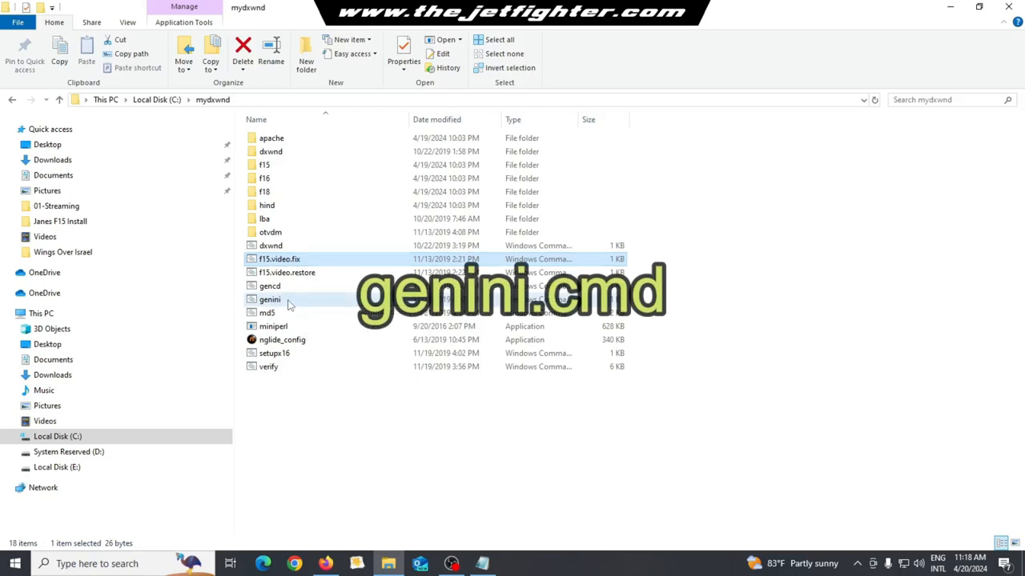
{"action": "double_click", "coordinate": [269, 299]}
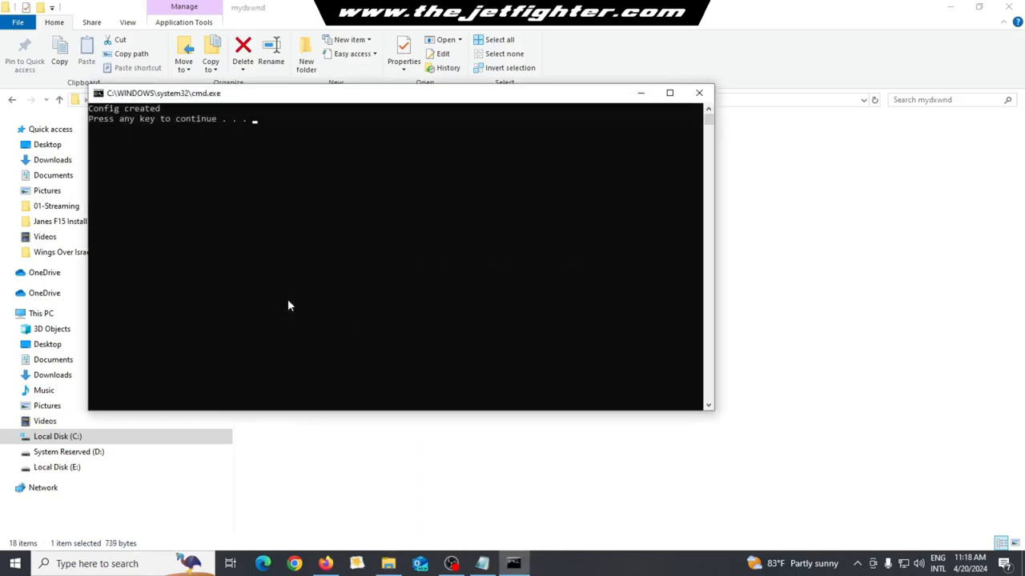
{"action": "key", "text": "enter"}
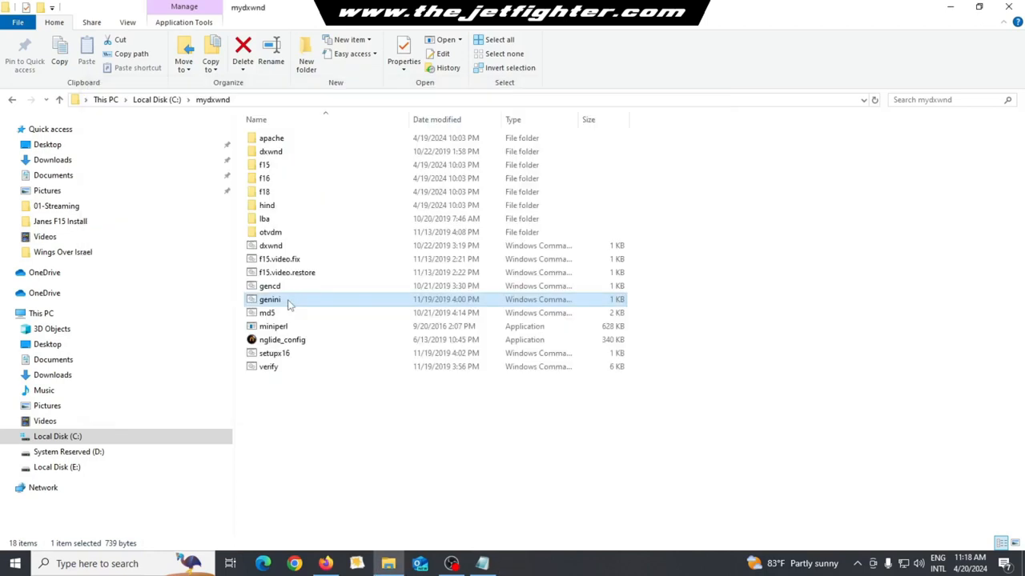
- Run verify.cmd to confirm F15 has patch 1.17 and Dxwnd OK
{"action": "left_click", "coordinate": [267, 366]}
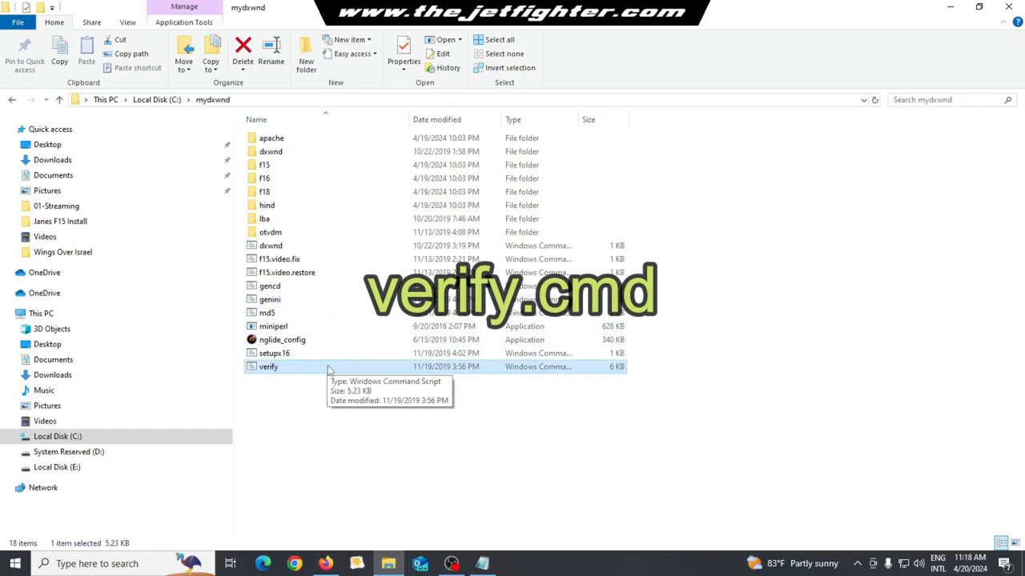
{"action": "mouse_move", "coordinate": [330, 367]}
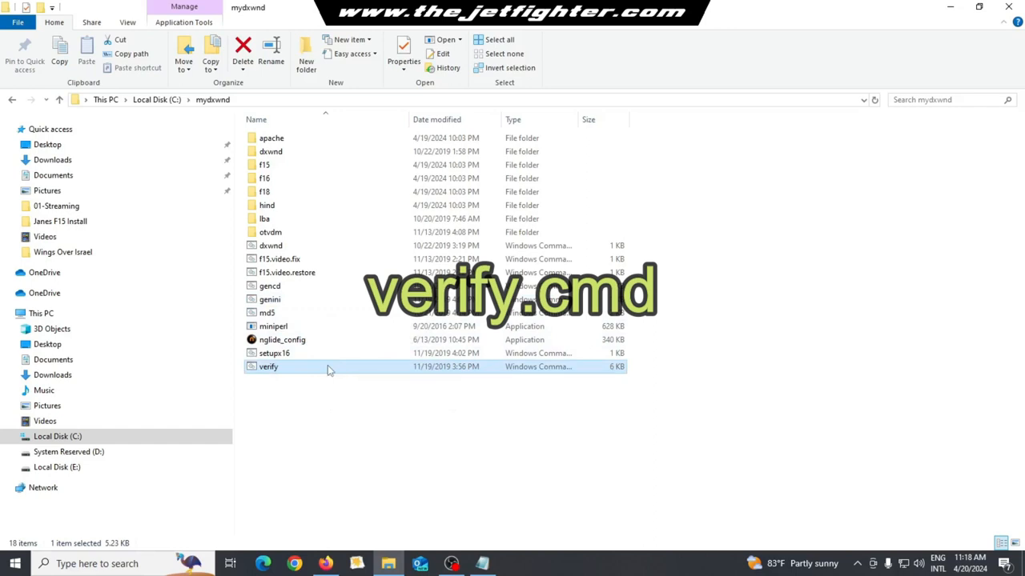
{"action": "double_click", "coordinate": [264, 367]}
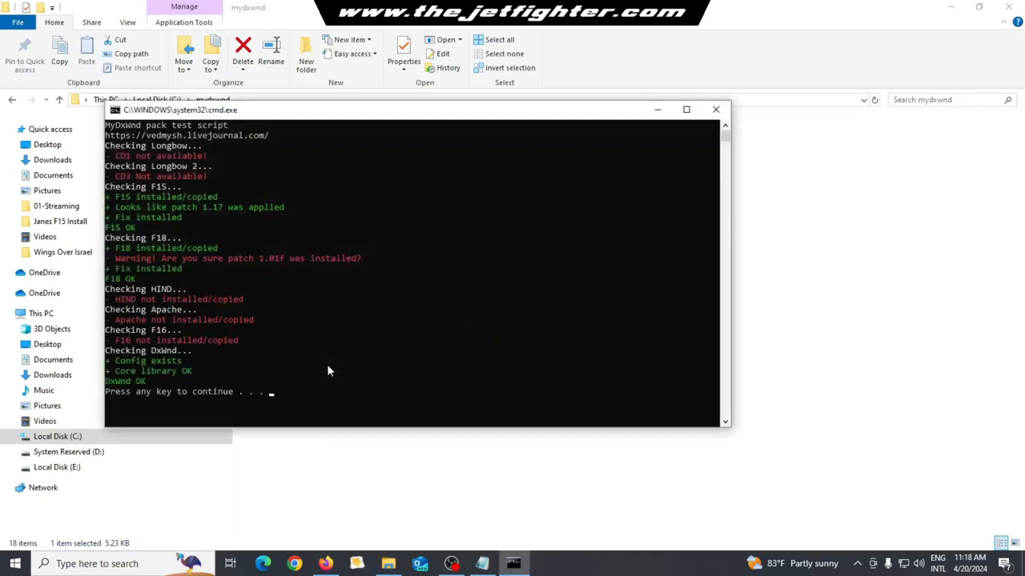
{"action": "mouse_move", "coordinate": [132, 186]}
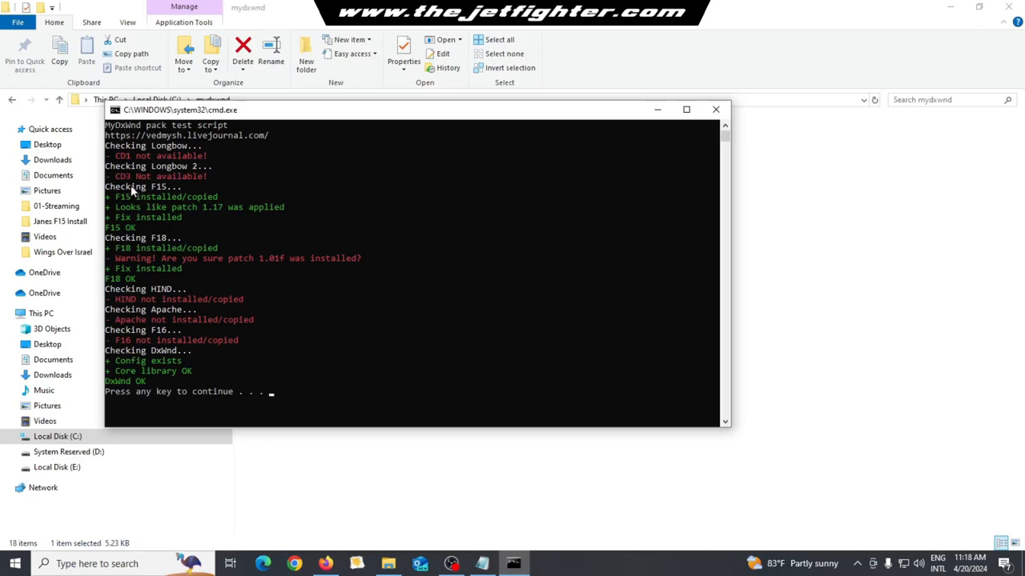
{"action": "mouse_move", "coordinate": [126, 234]}
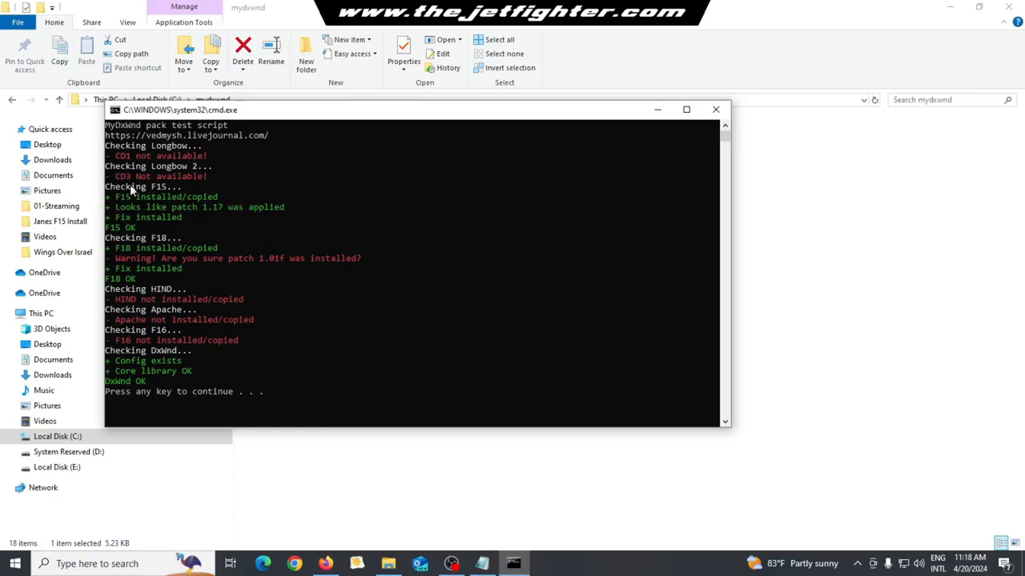
{"action": "mouse_move", "coordinate": [183, 189]}
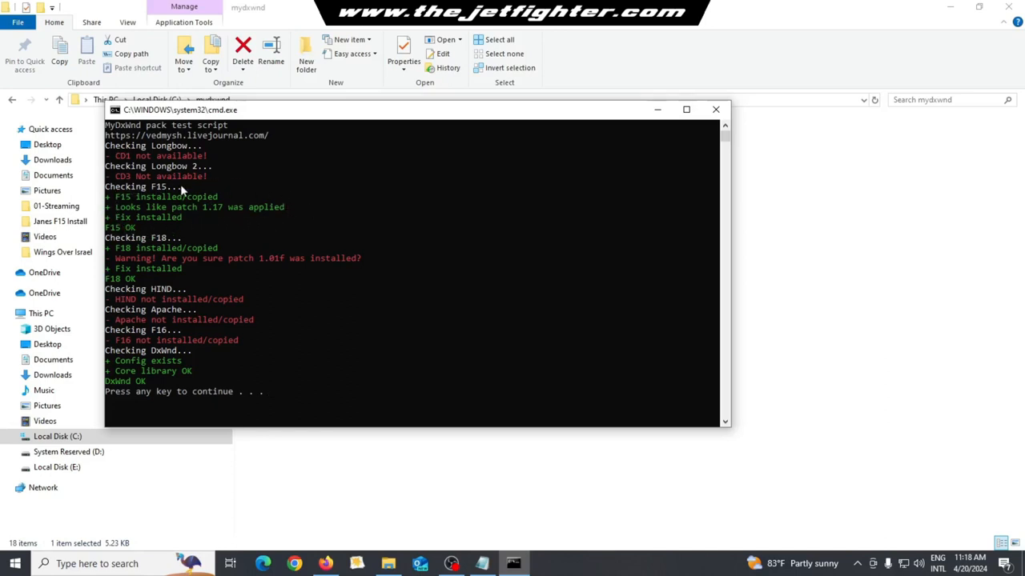
{"action": "mouse_move", "coordinate": [306, 214]}
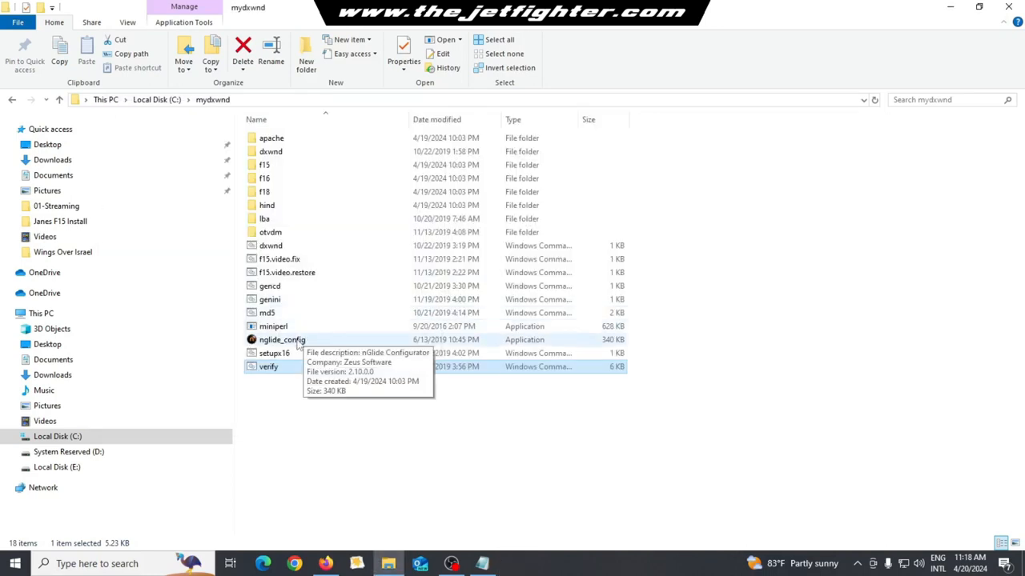
- Apply nGlide settings at 1600x900 with Aspect correction, then exit the configurator
{"action": "double_click", "coordinate": [282, 339]}
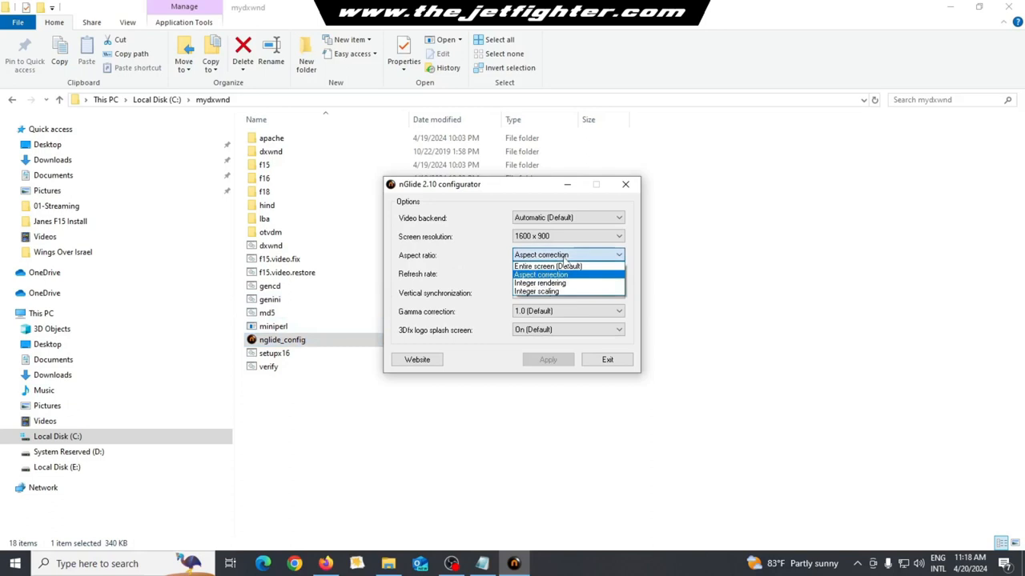
{"action": "left_click", "coordinate": [541, 274]}
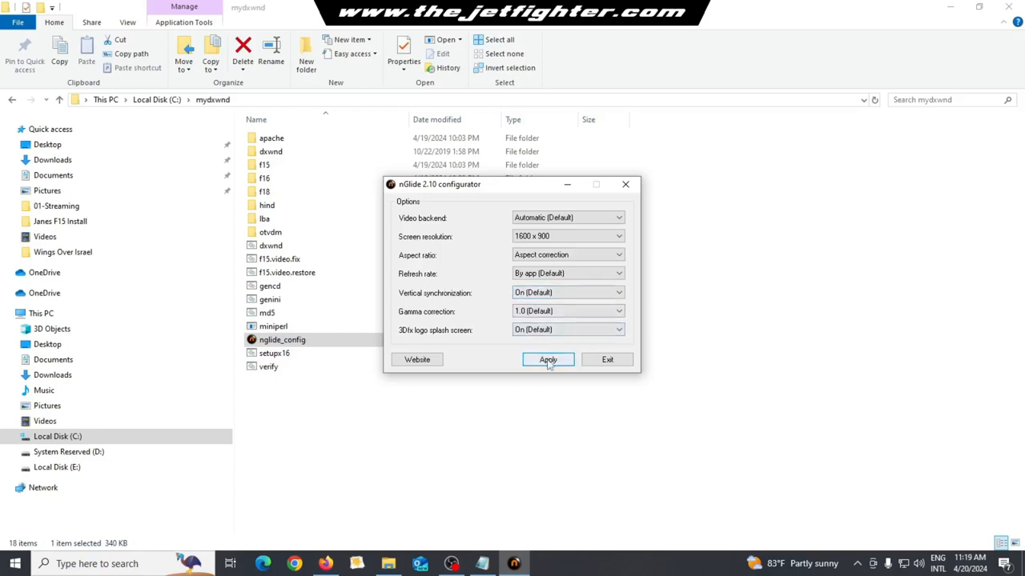
{"action": "left_click", "coordinate": [547, 359]}
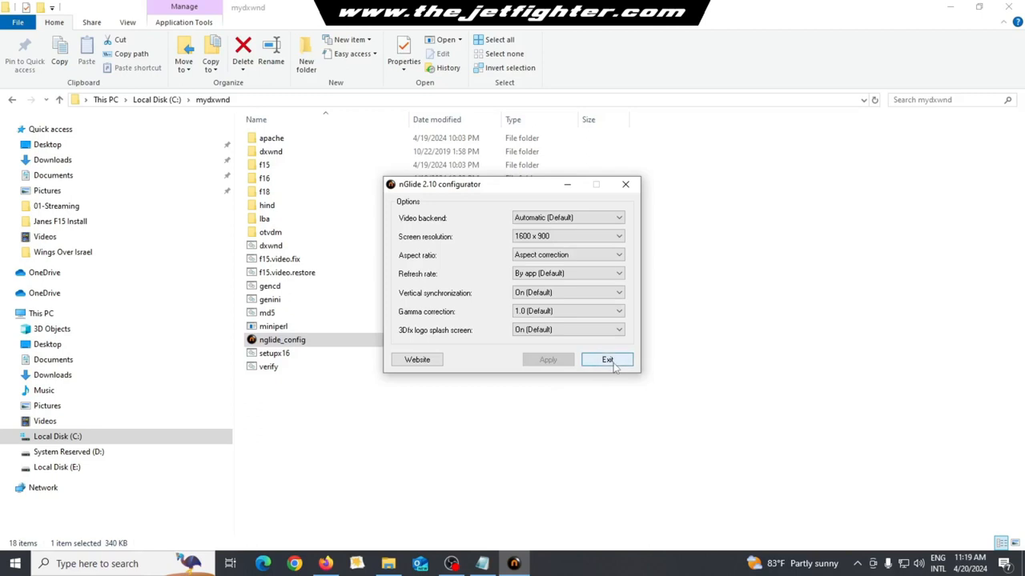
{"action": "left_click", "coordinate": [607, 359]}
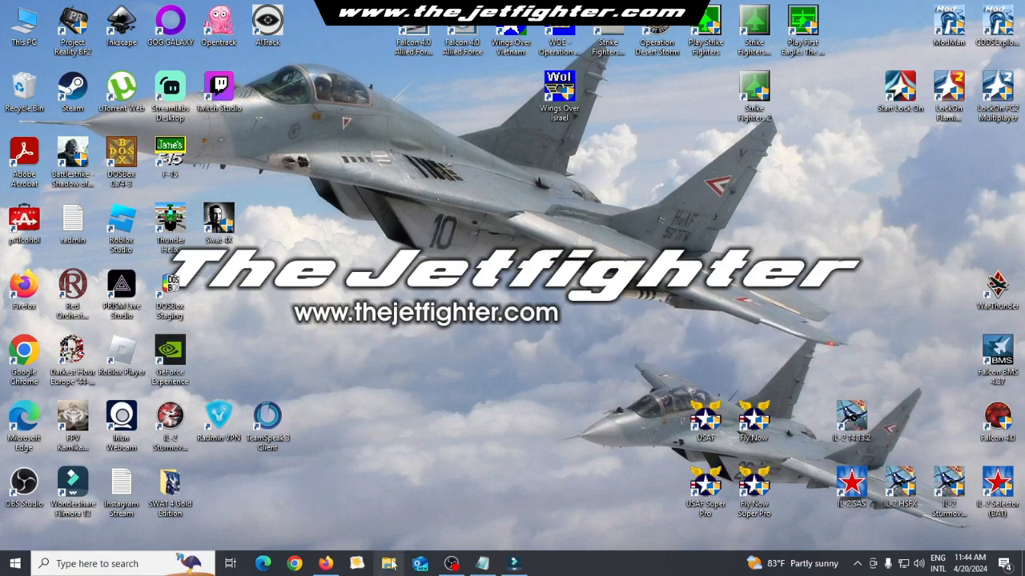
- Launch dxwnd.cmd from C:\mydxwnd so DxWnd lists F15, Longbow and Hind
{"action": "left_click", "coordinate": [388, 564]}
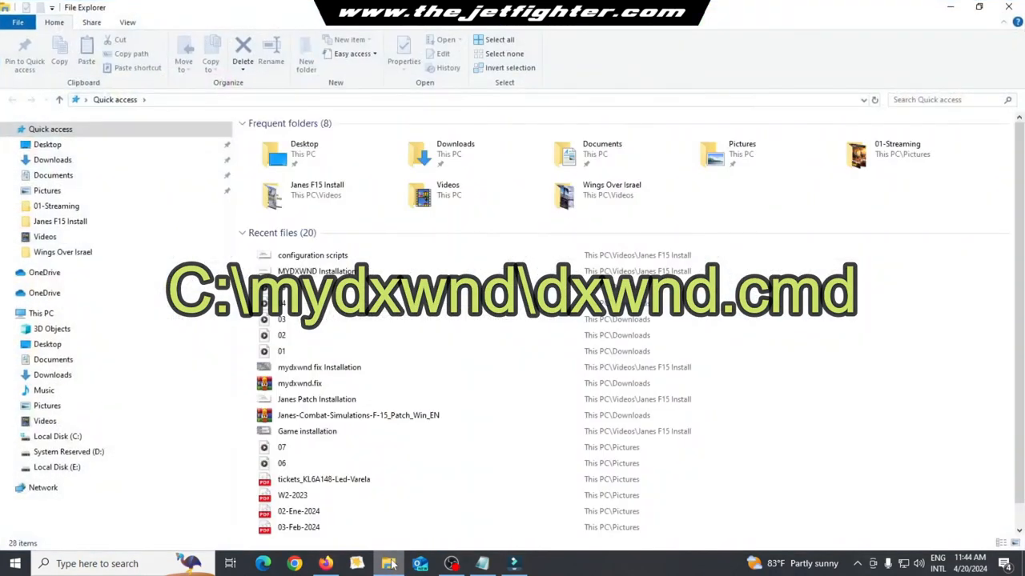
{"action": "left_click", "coordinate": [59, 437]}
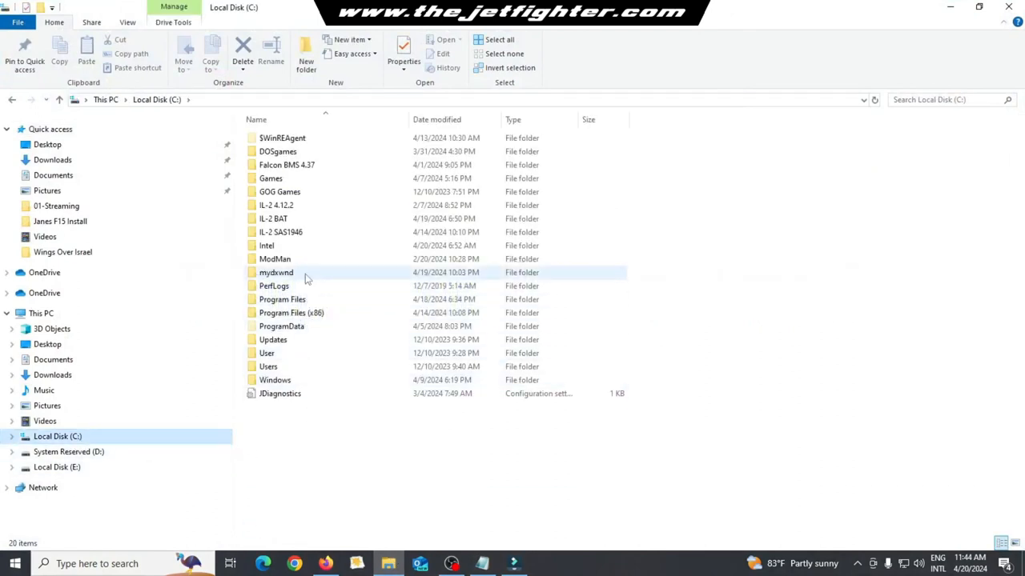
{"action": "double_click", "coordinate": [276, 272]}
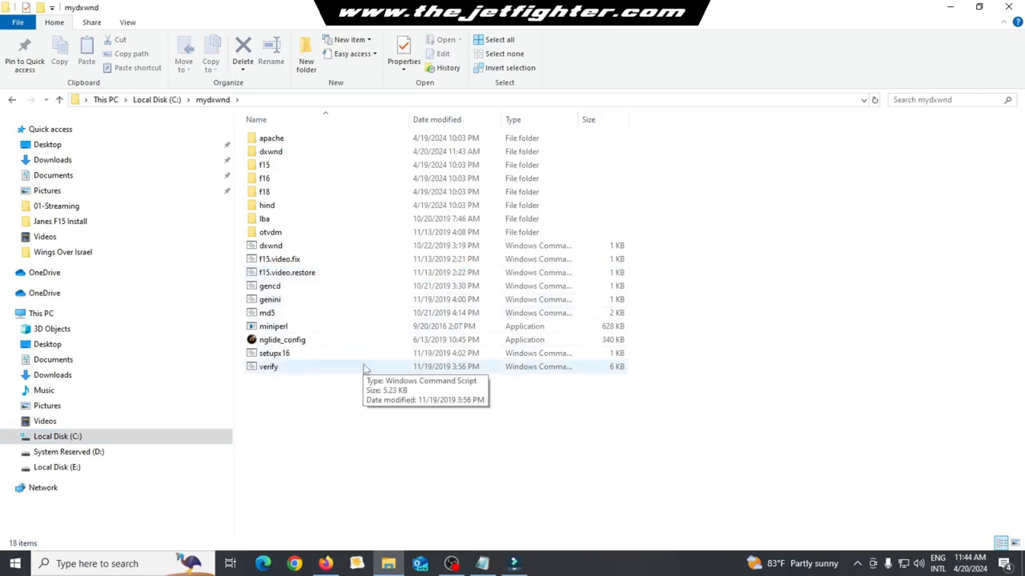
{"action": "left_click", "coordinate": [271, 246]}
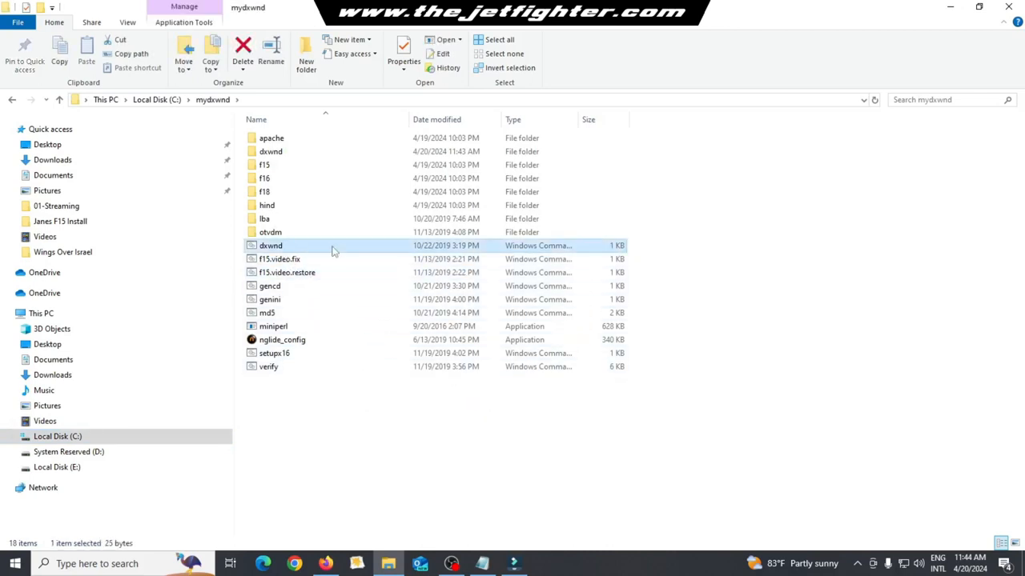
{"action": "double_click", "coordinate": [271, 245]}
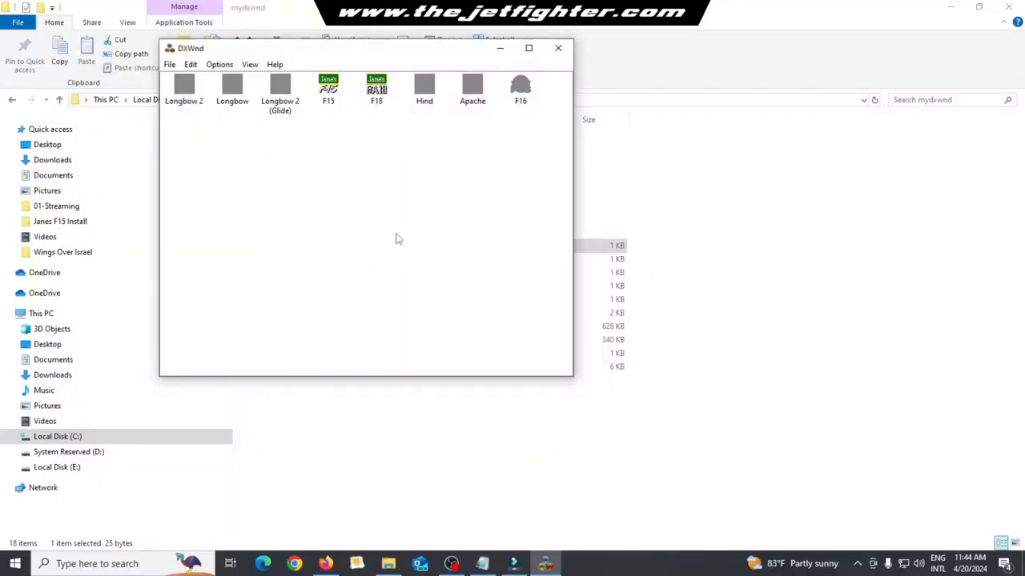